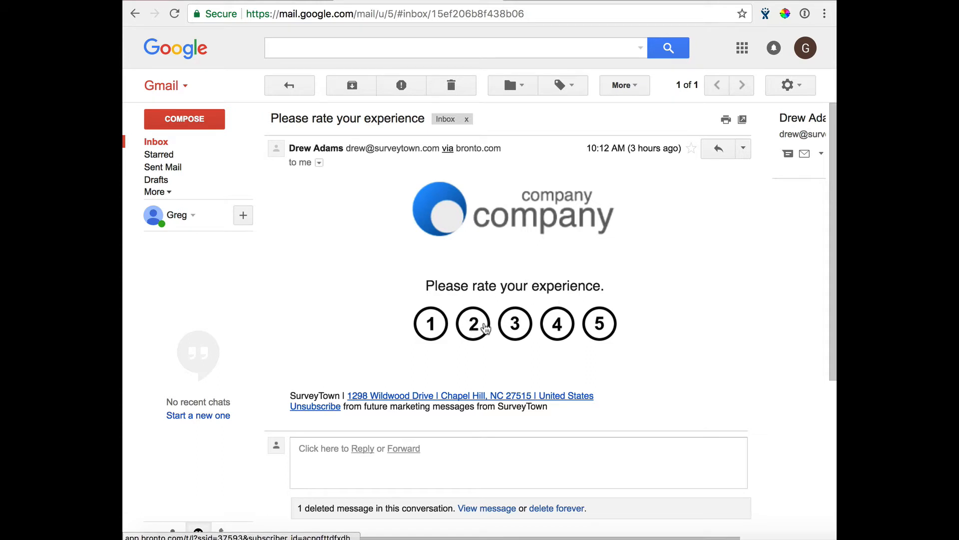
- Rate the experience as 2 from the Gmail message, landing on the Thank You page
click(472, 323)
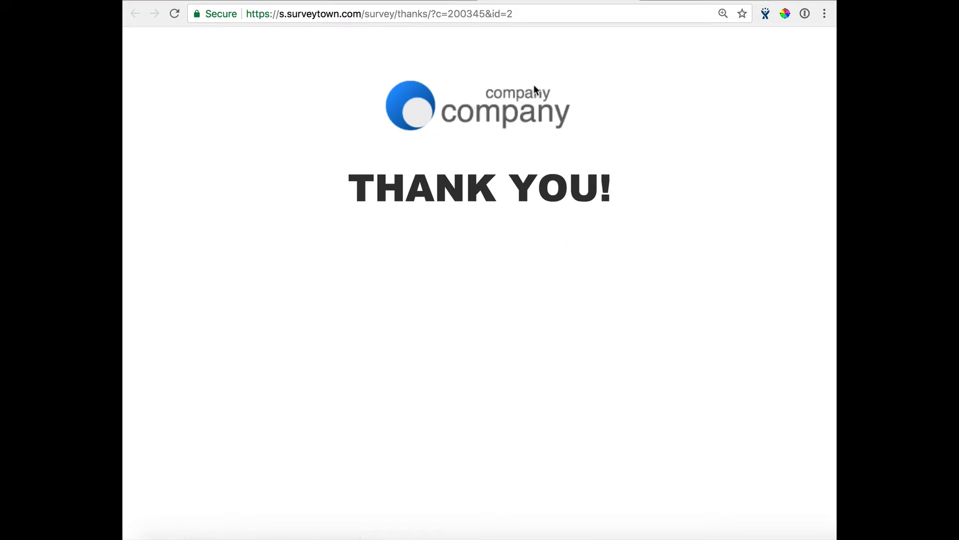
mouse_move(631, 195)
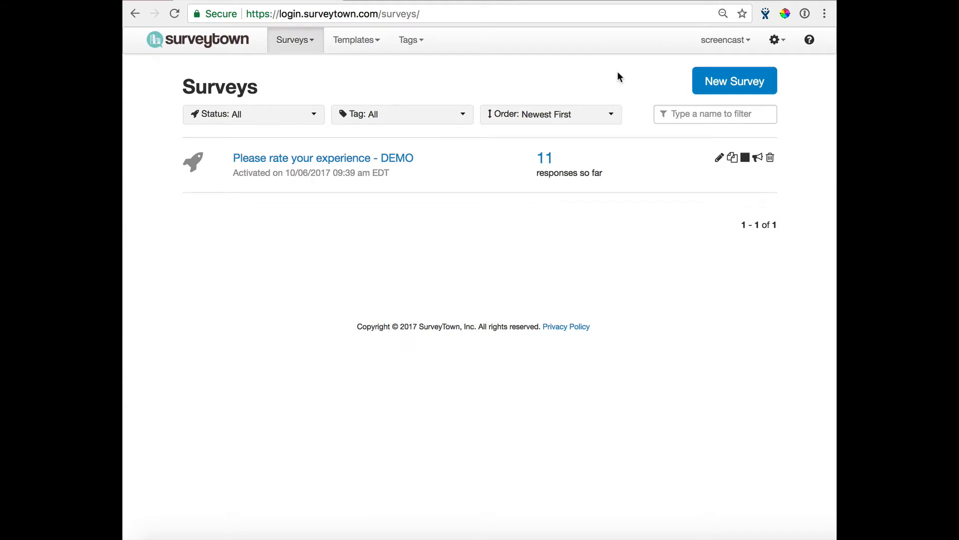
- Create and save a survey named 'Please rate your experience', then go to its Questions page
click(734, 80)
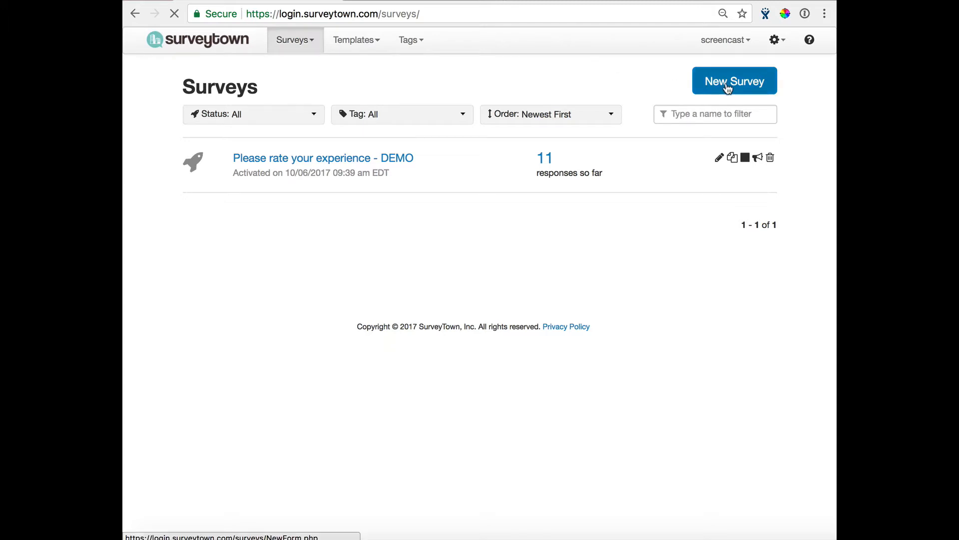
click(734, 80)
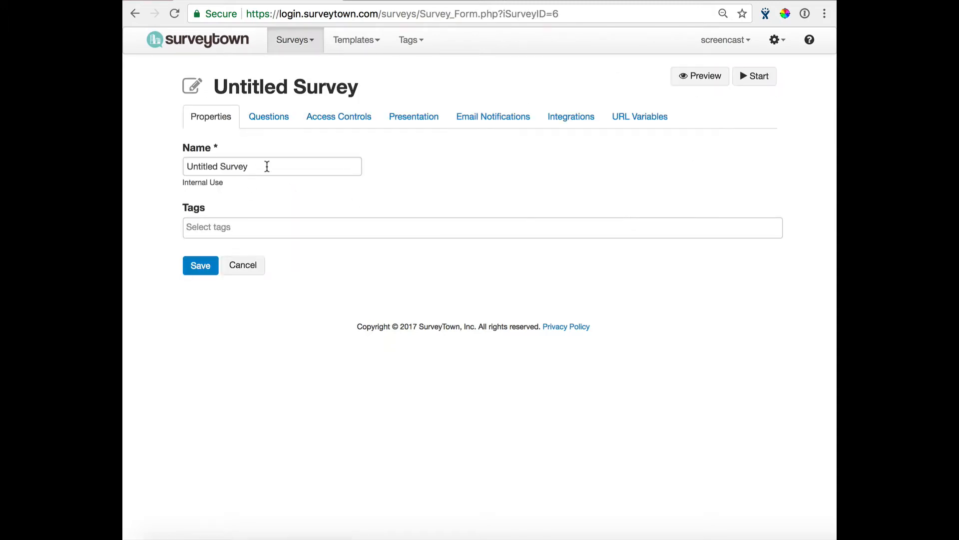
text(P)
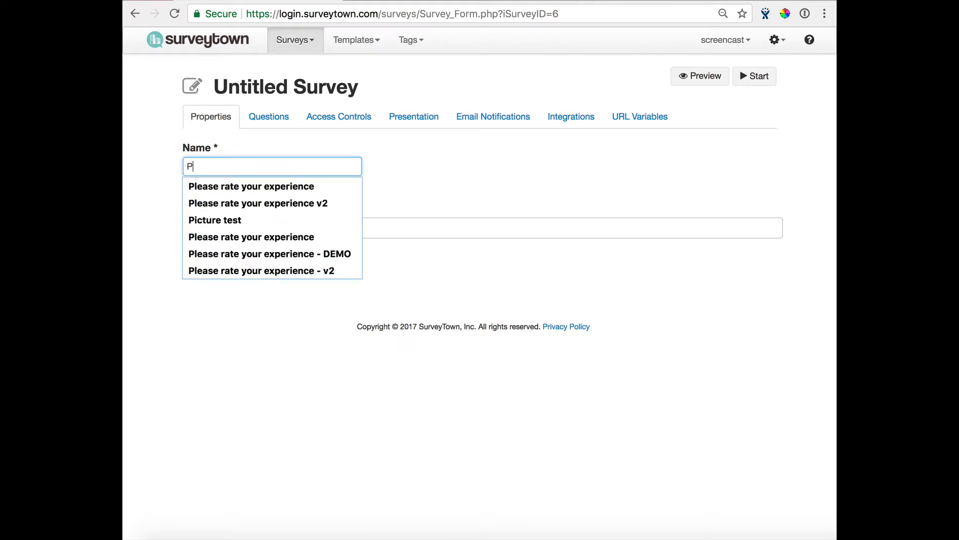
click(251, 185)
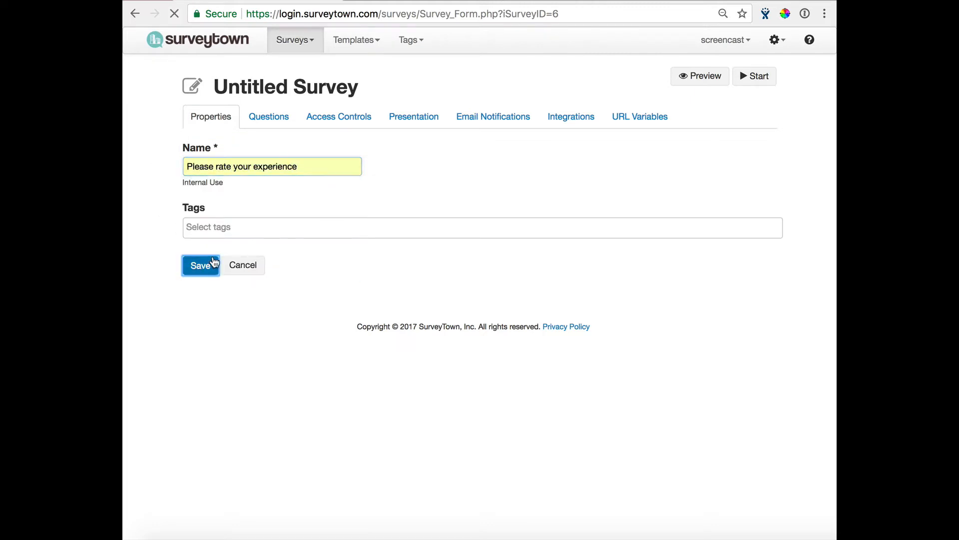
click(200, 264)
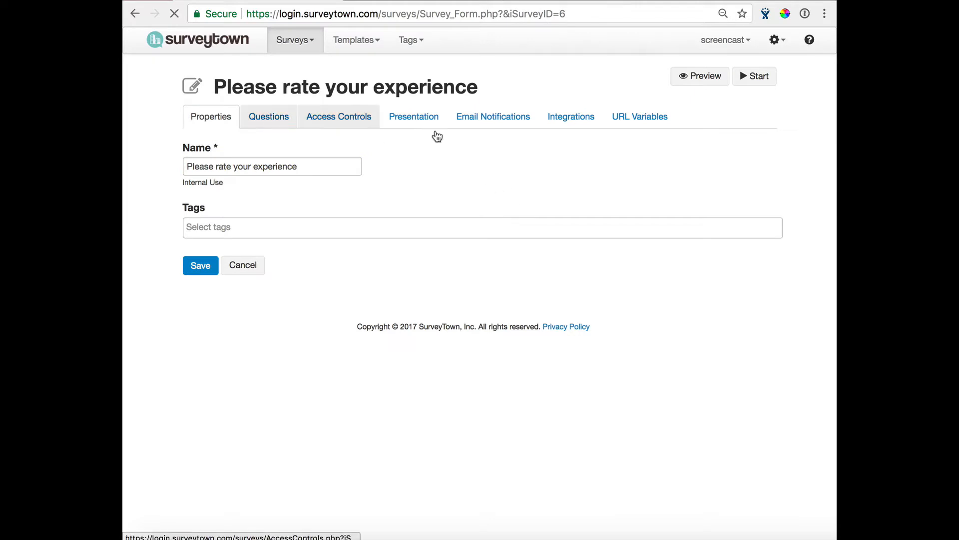
click(268, 116)
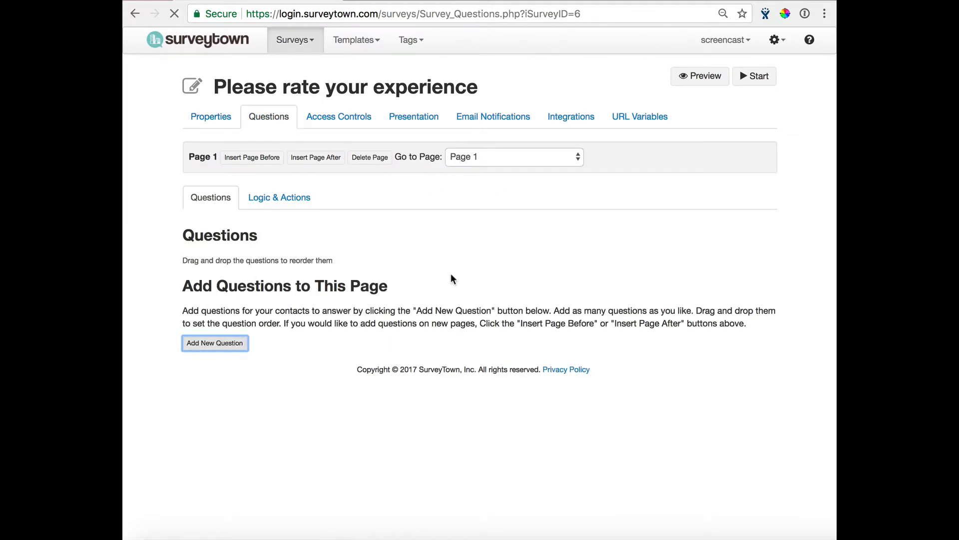
- Start a new question on page 1 with the Rating question type
click(215, 343)
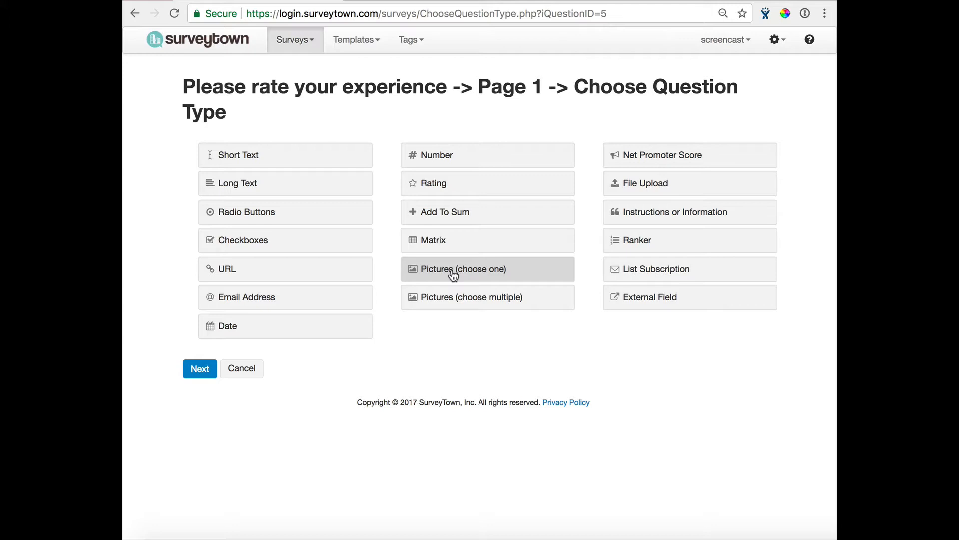
mouse_move(470, 214)
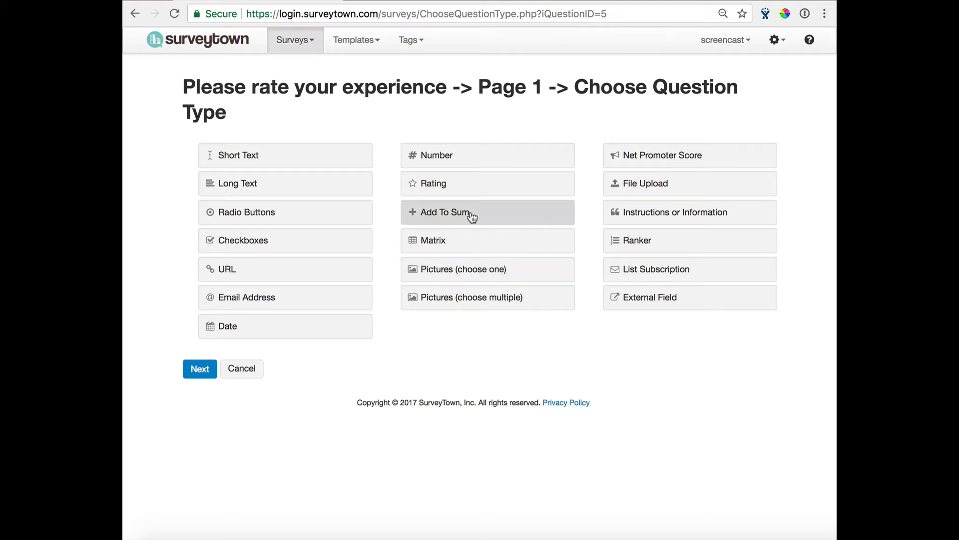
mouse_move(321, 207)
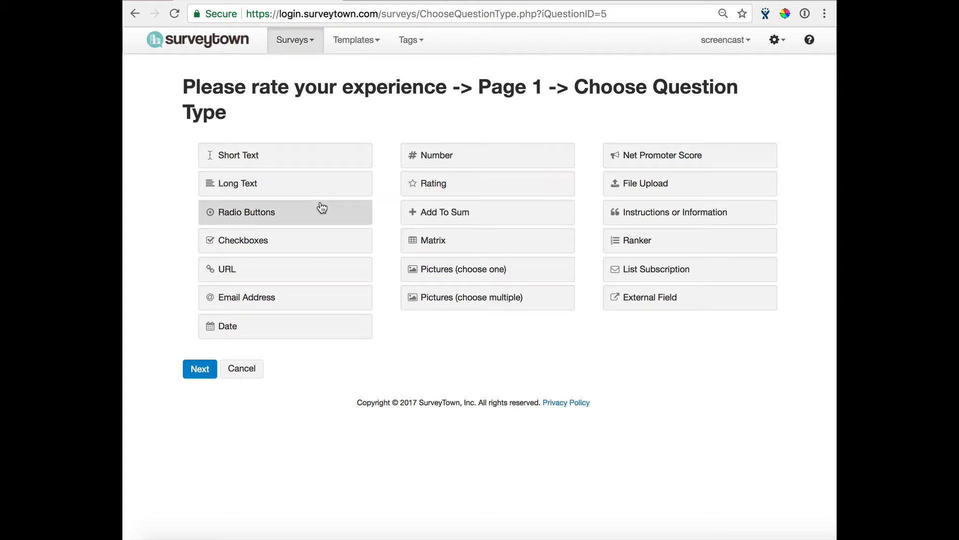
mouse_move(337, 220)
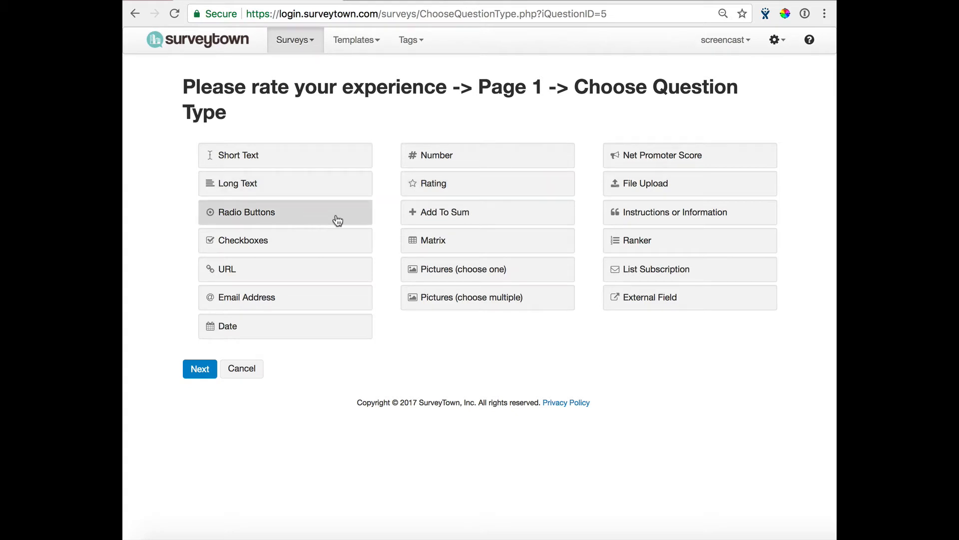
mouse_move(487, 269)
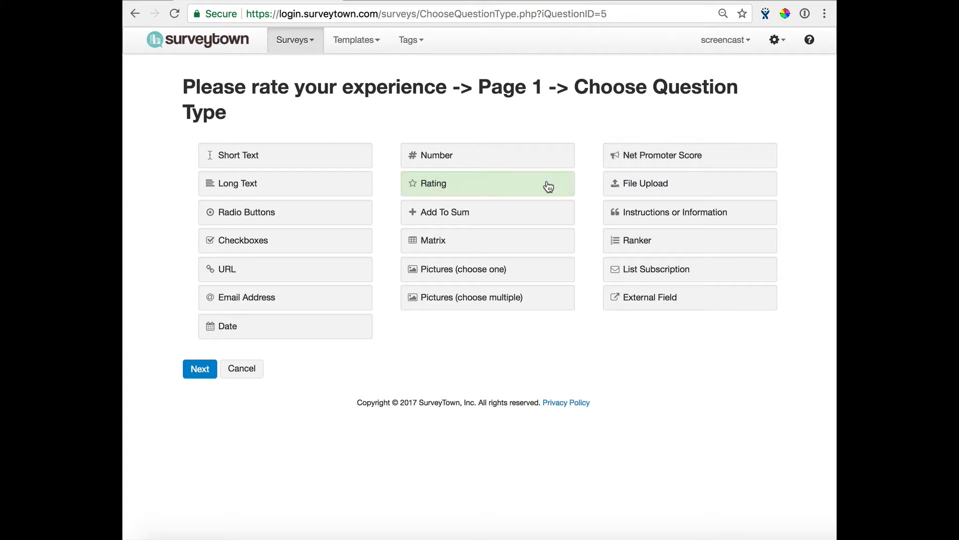
click(199, 369)
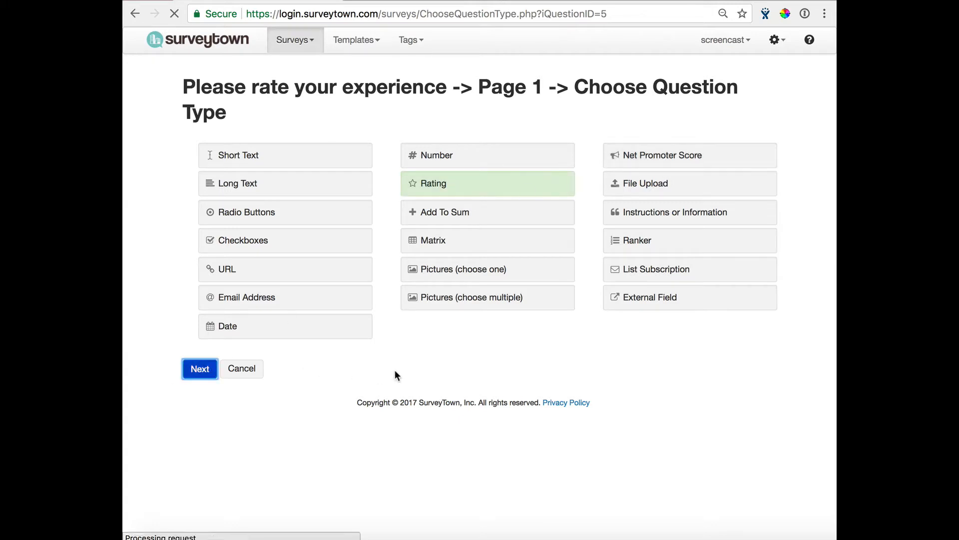
- Enter question text 'Please rate your experience.' with Stars shape and 5 steps, and save it
click(199, 369)
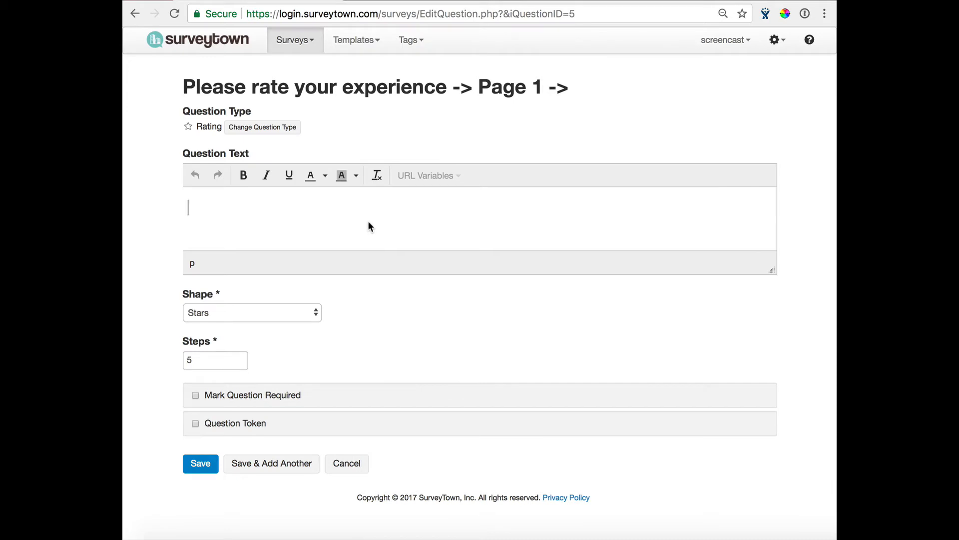
text(Please rate you)
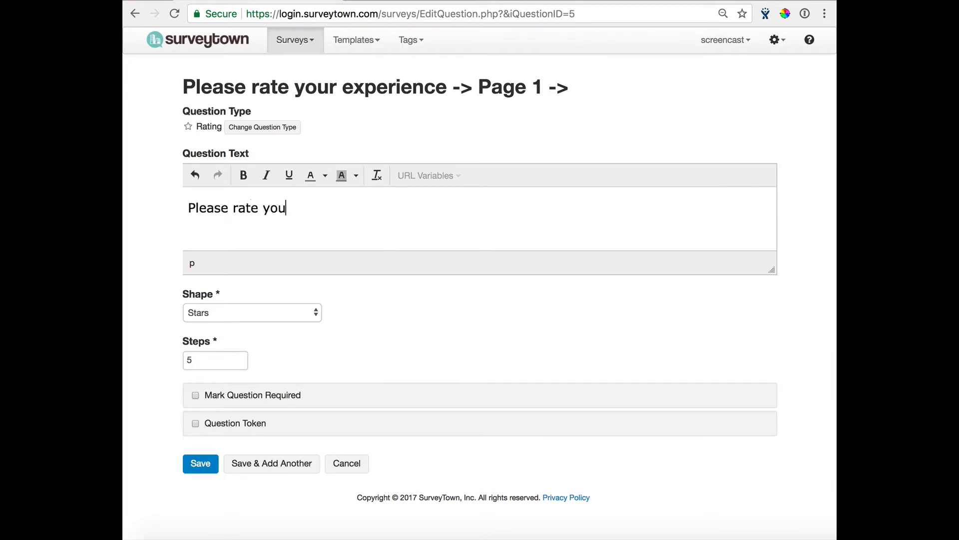
text(r experience.)
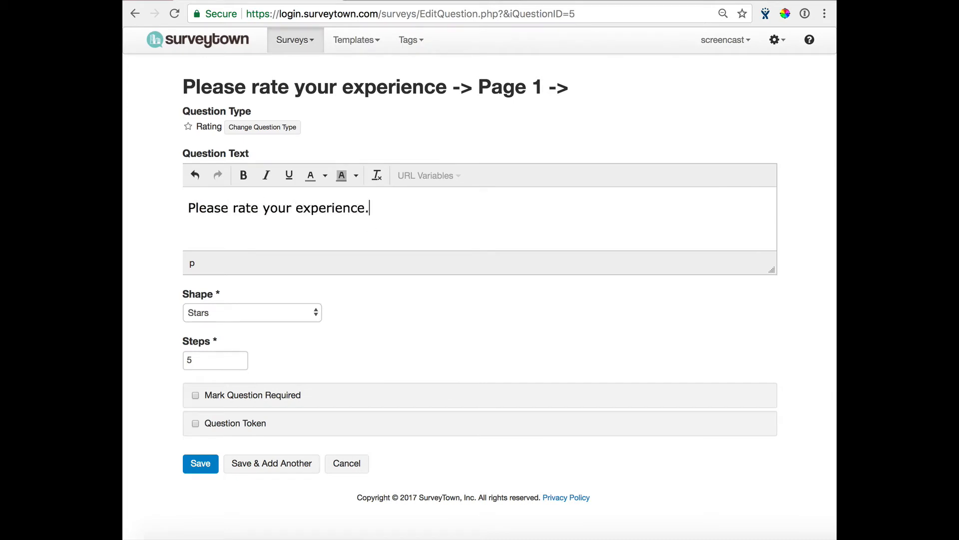
mouse_move(232, 317)
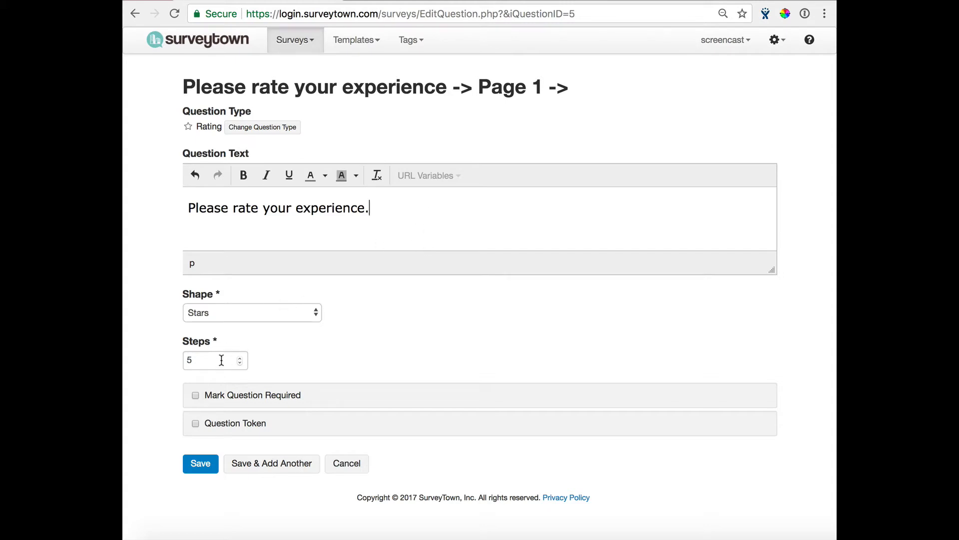
click(200, 462)
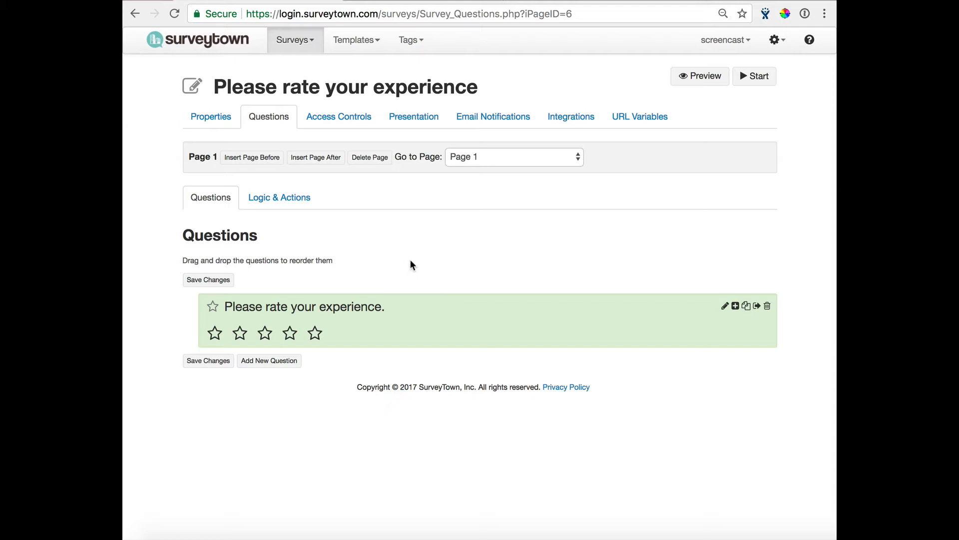
- In Presentation settings, switch completion to a custom message reading 'THANK YOU!'
click(413, 115)
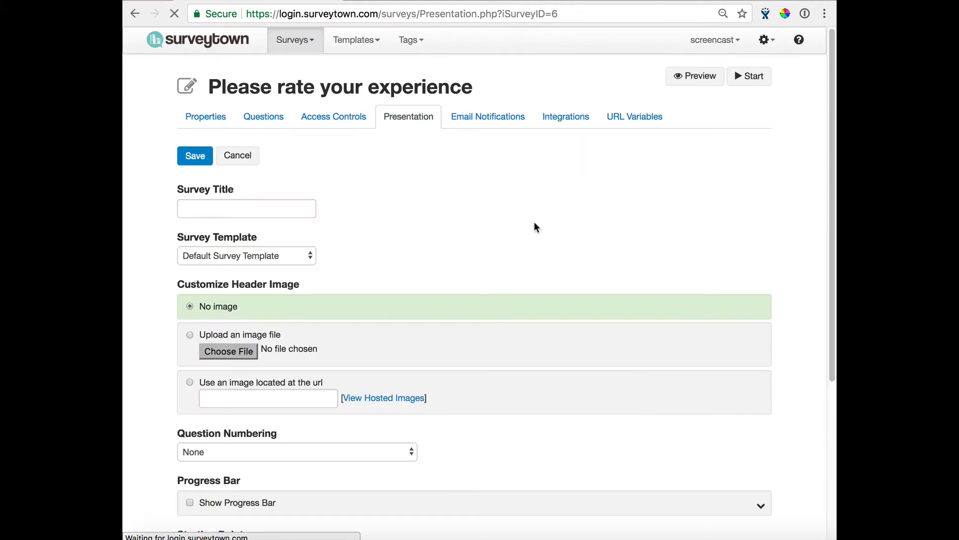
scroll(down, 3)
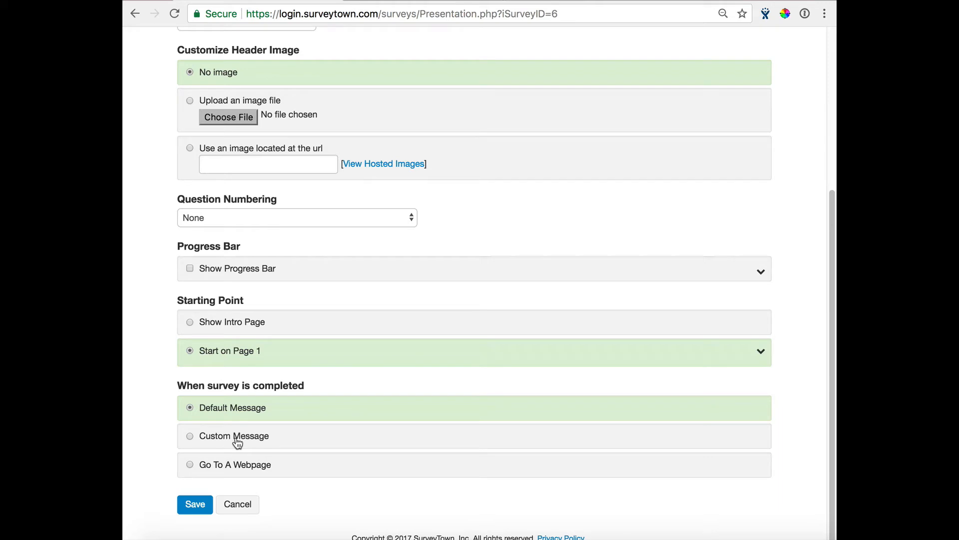
click(190, 436)
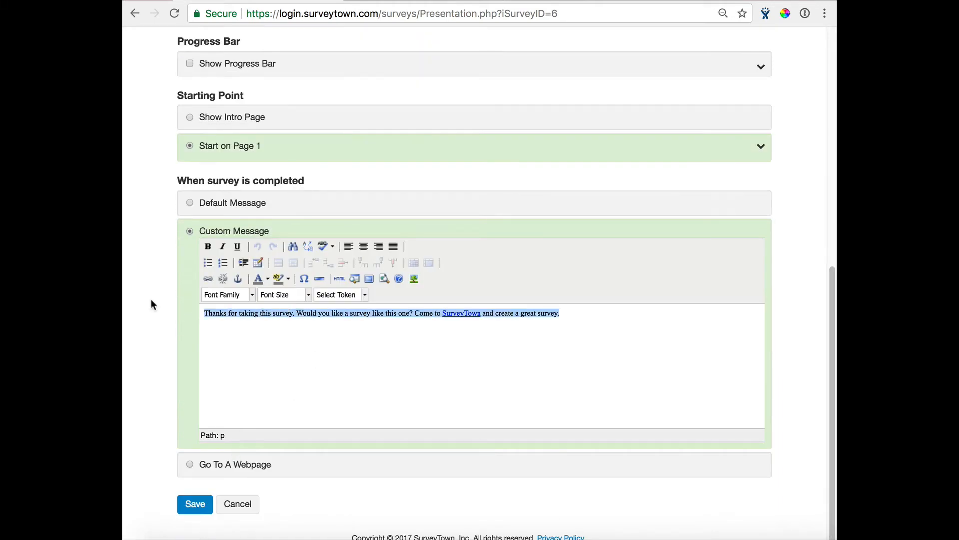
text(THANK)
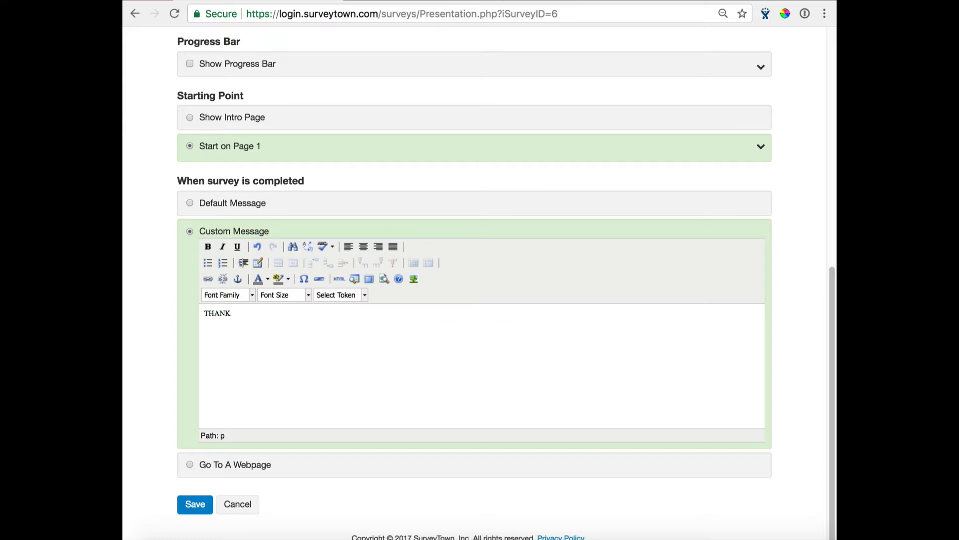
text(YOU!)
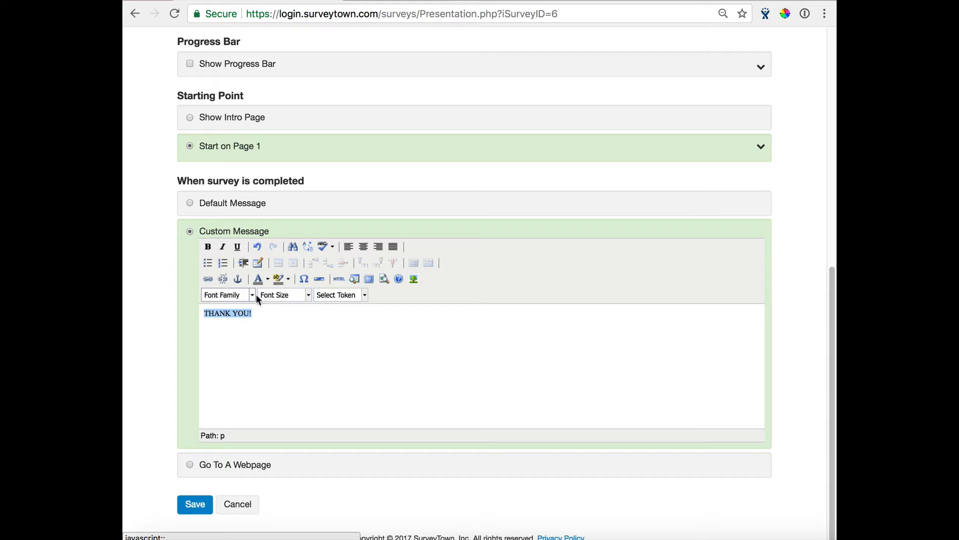
- Style the message in Impact at 48px and save the presentation settings
click(250, 294)
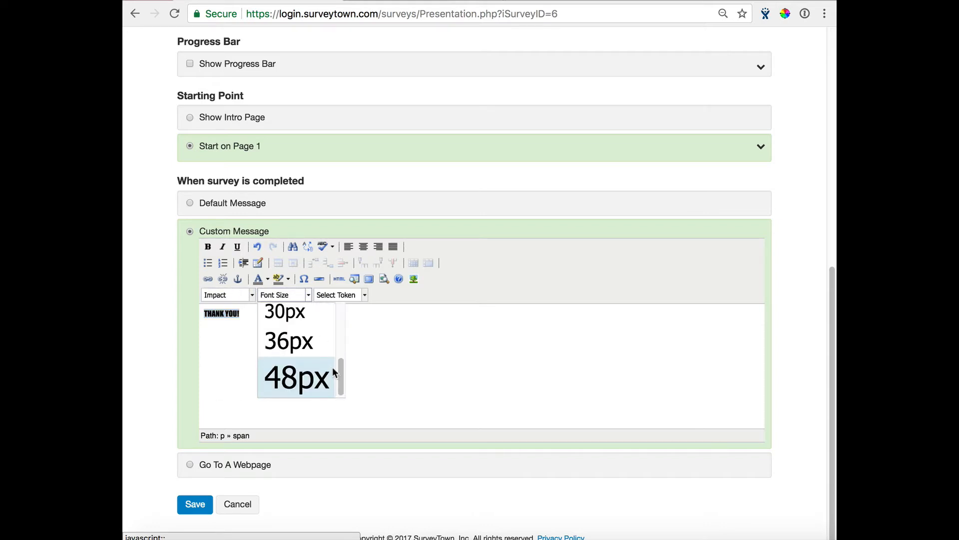
click(296, 378)
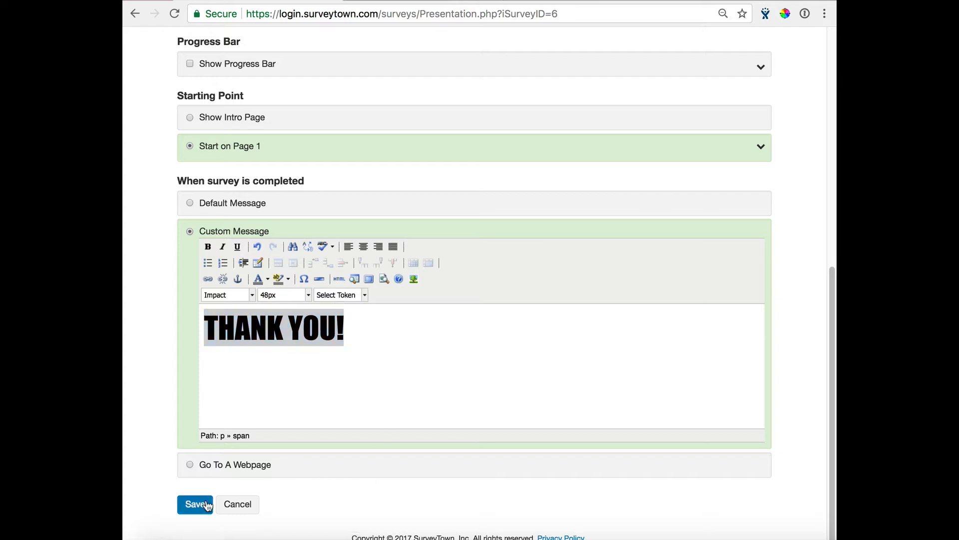
click(194, 504)
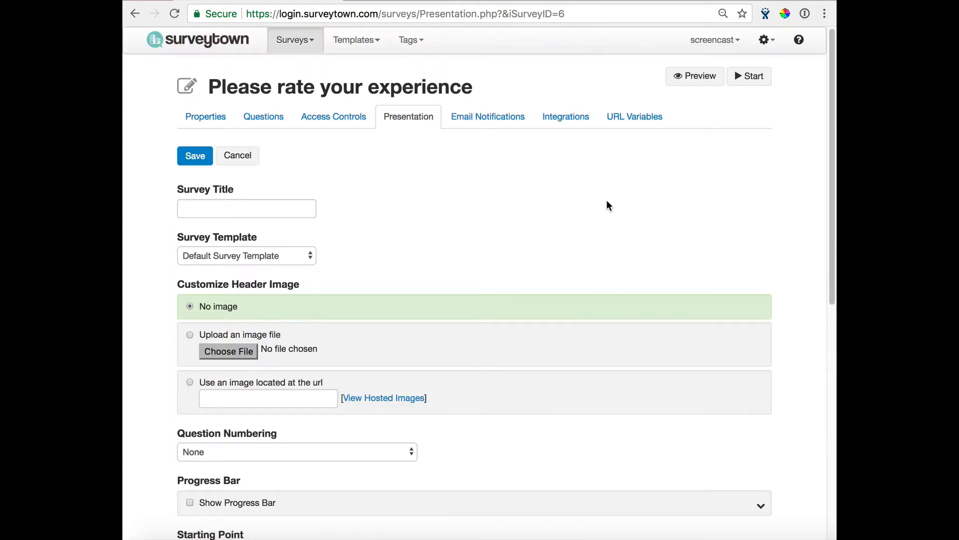
- Go to the all-surveys list and activate the 'Please rate your experience' survey
click(294, 40)
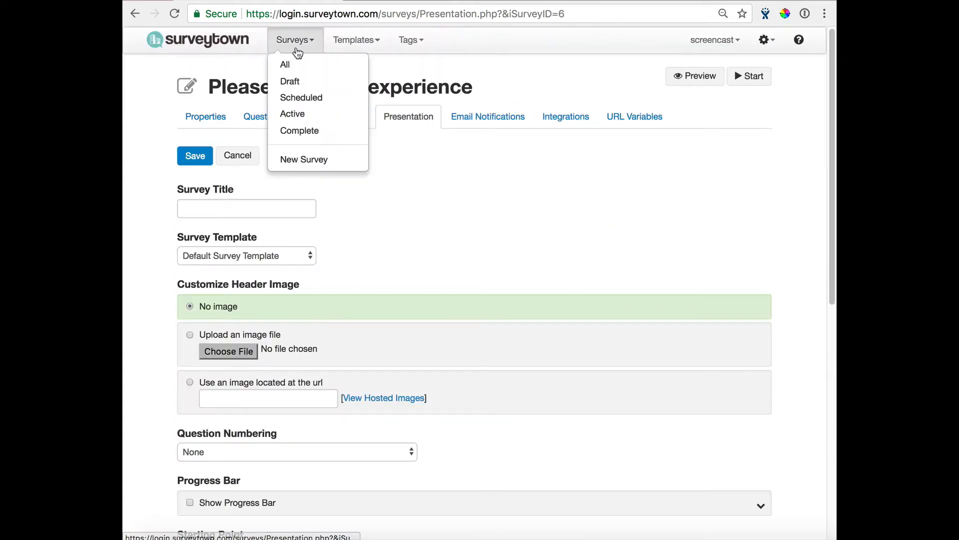
click(285, 64)
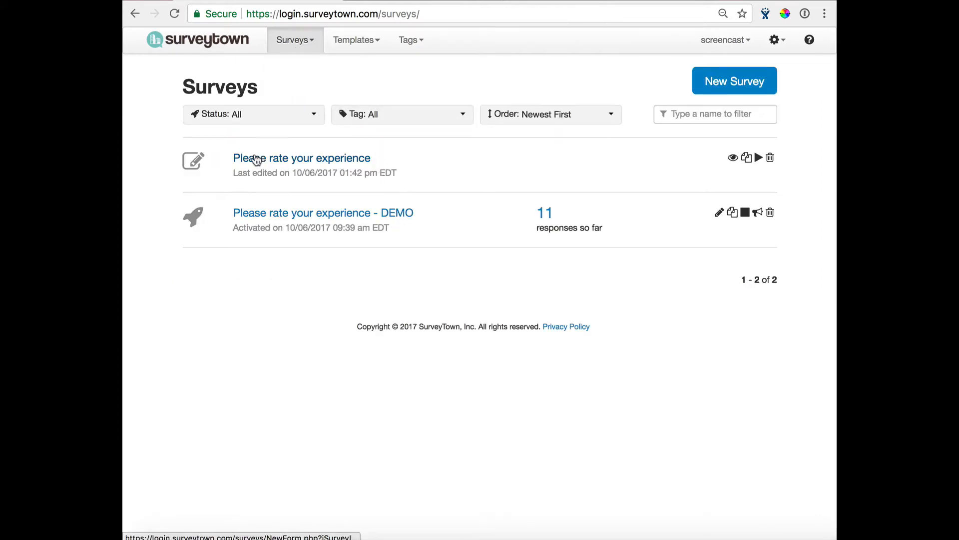
mouse_move(463, 161)
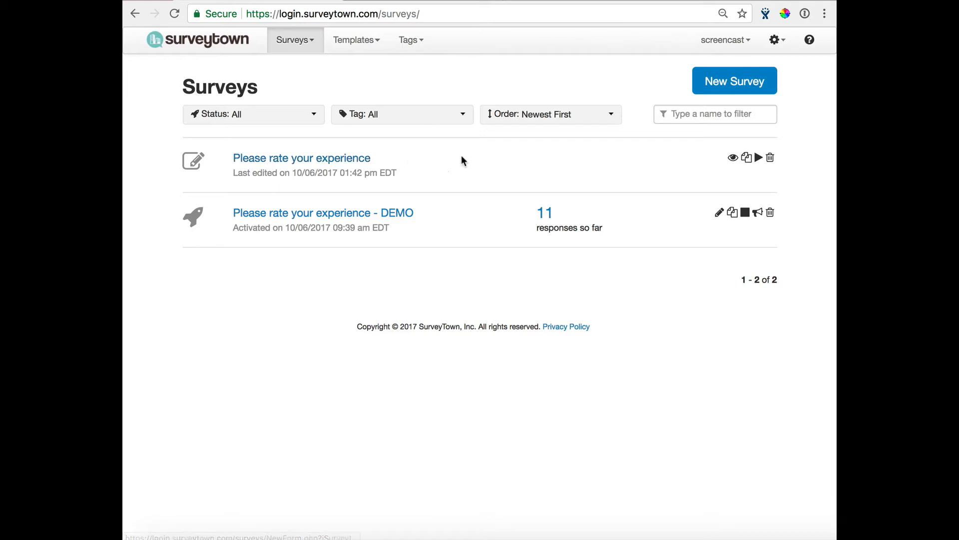
mouse_move(757, 157)
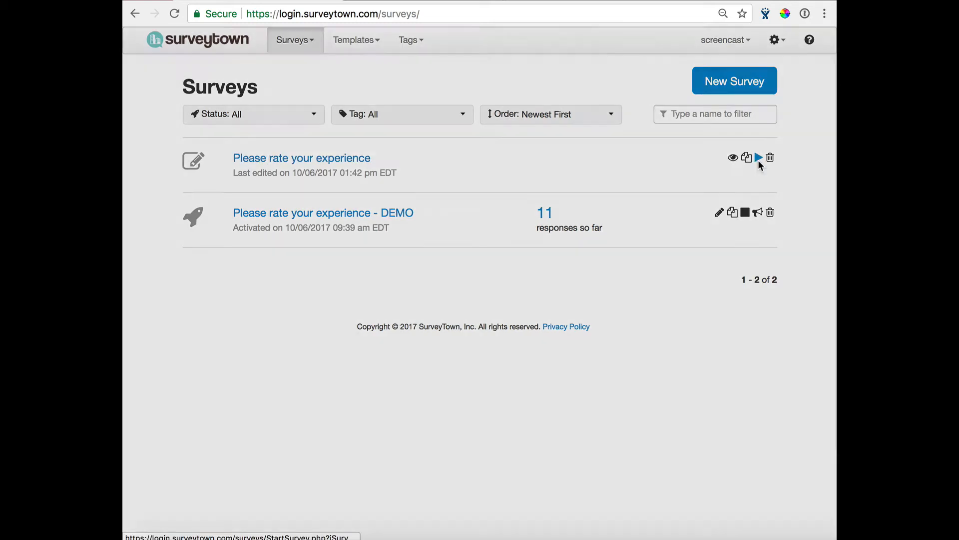
click(758, 157)
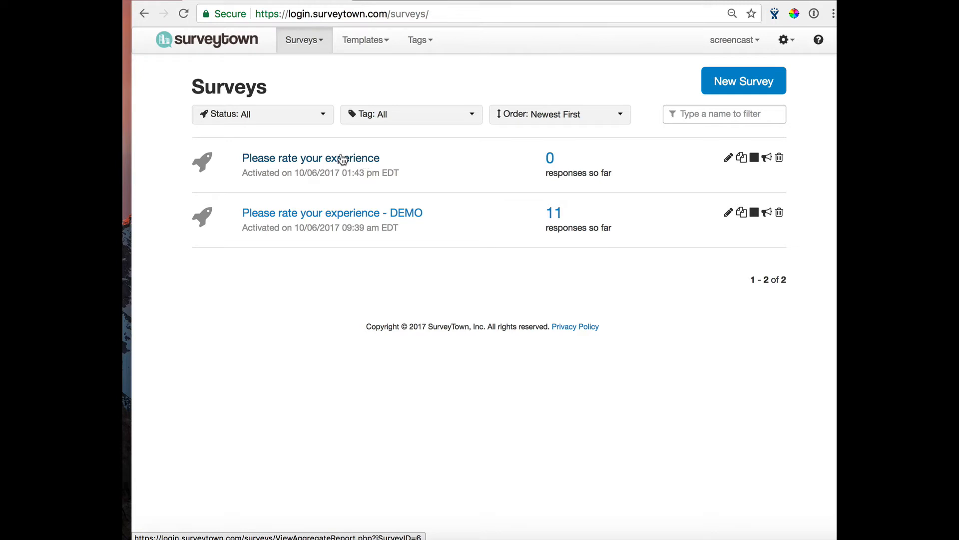
- On the survey's Promote Questions view, select the rating question's embed code
click(310, 158)
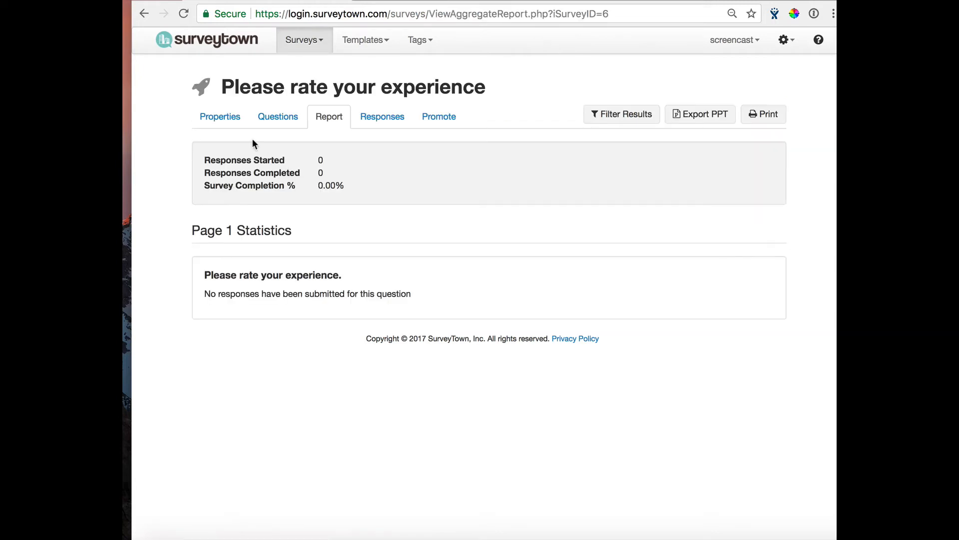
click(439, 116)
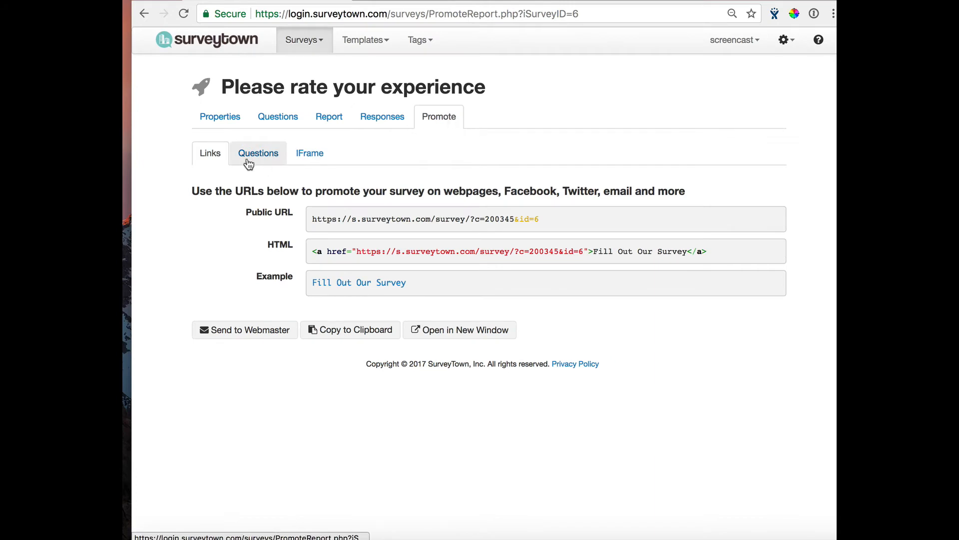
click(258, 153)
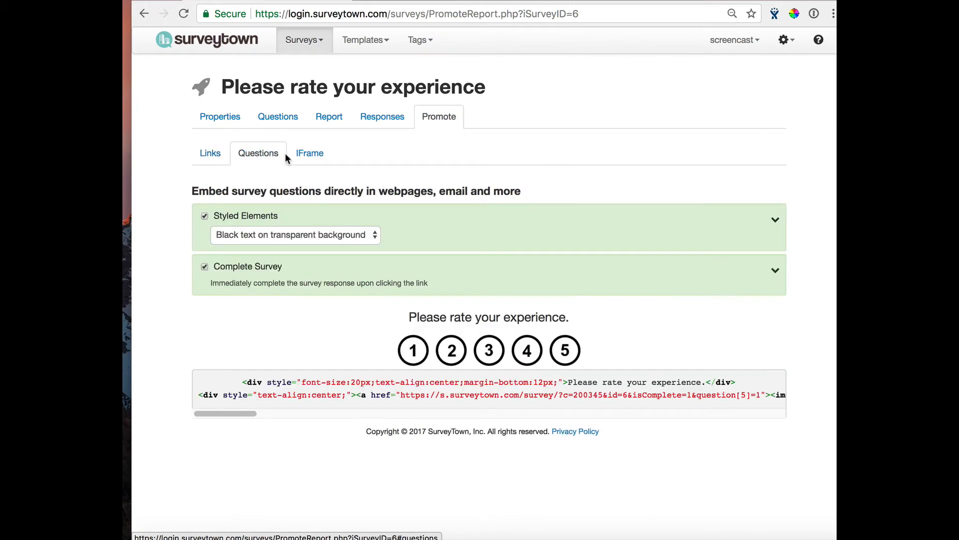
mouse_move(640, 226)
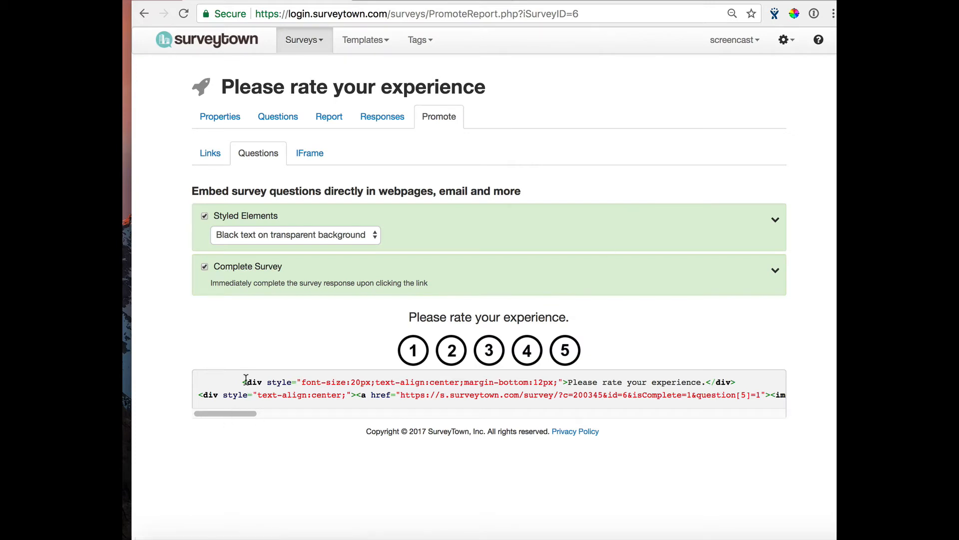
drag(241, 381, 557, 395)
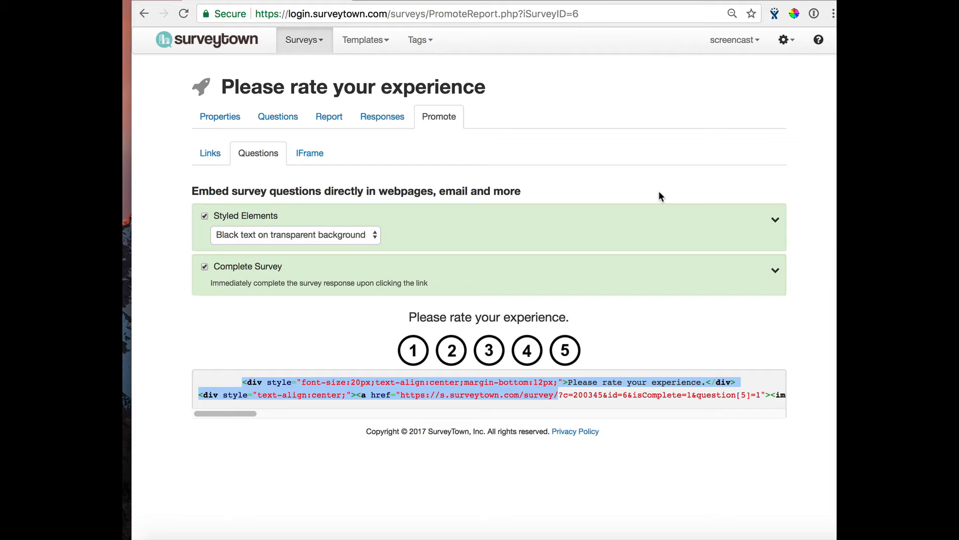
mouse_move(579, 243)
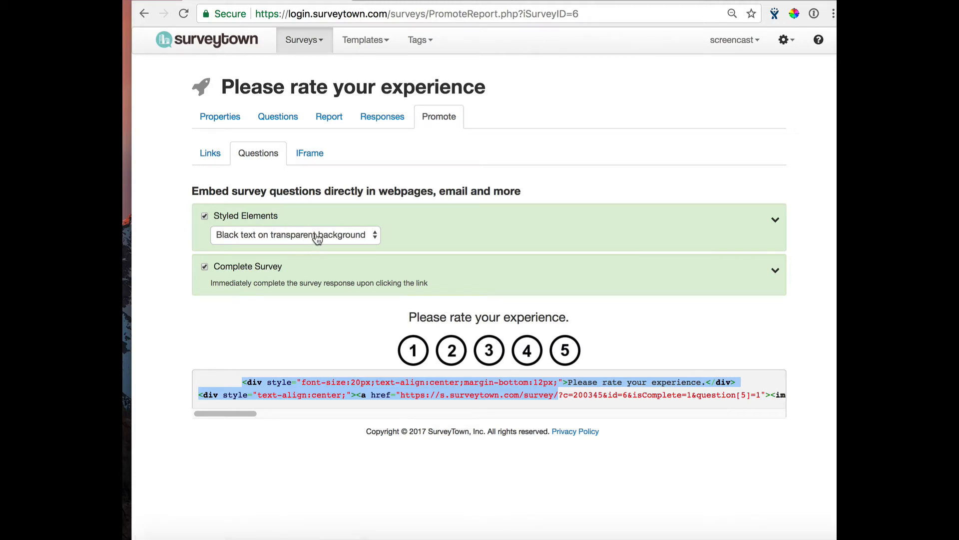
- Set the buttons to white text on black background, then uncheck Styled Elements
click(296, 233)
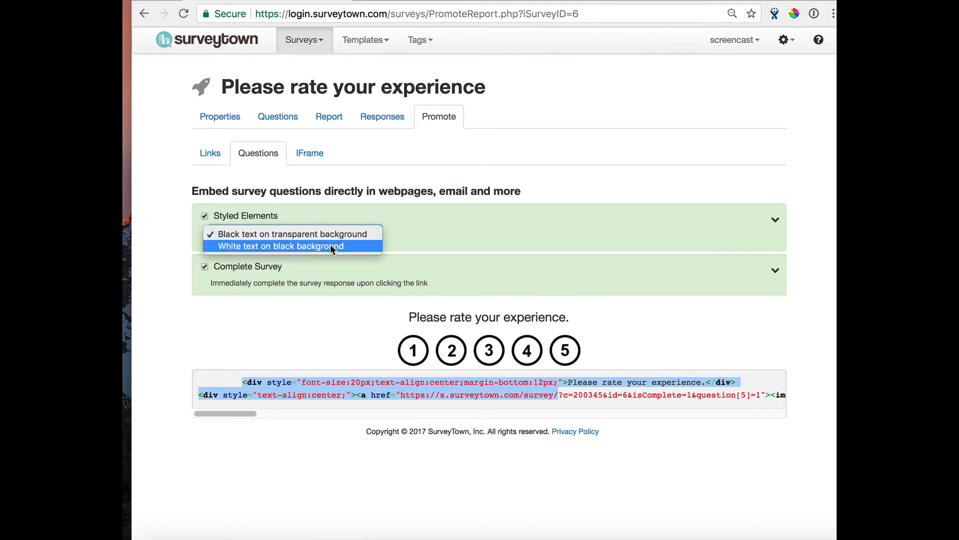
click(277, 246)
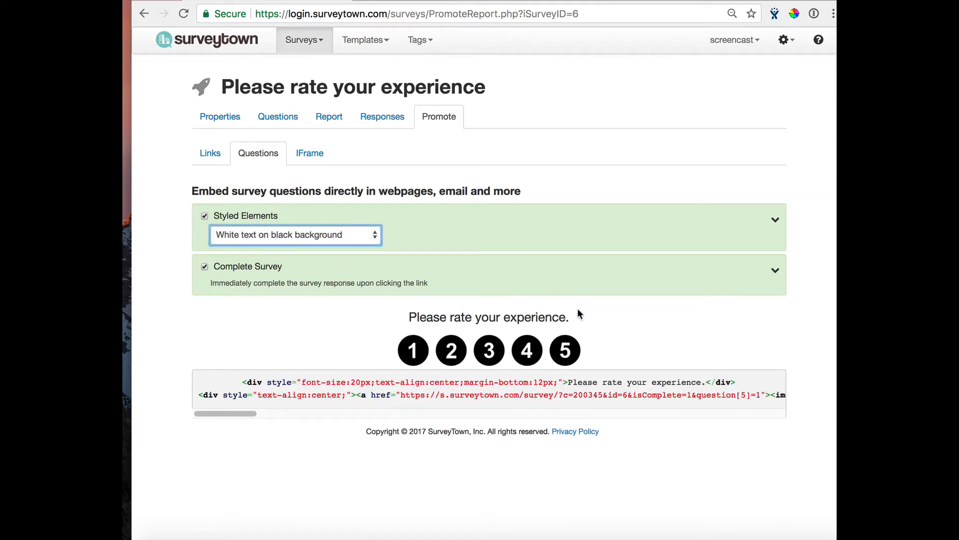
mouse_move(555, 375)
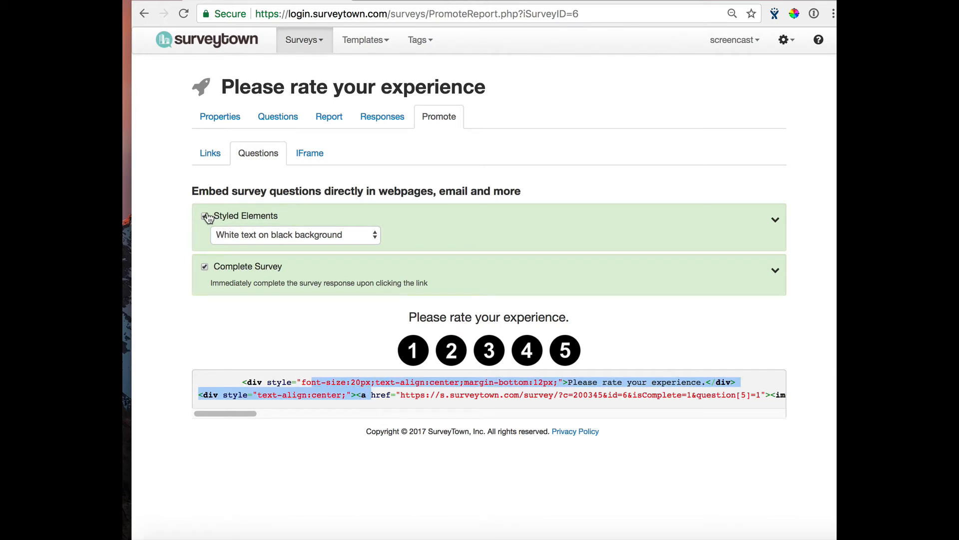
click(205, 216)
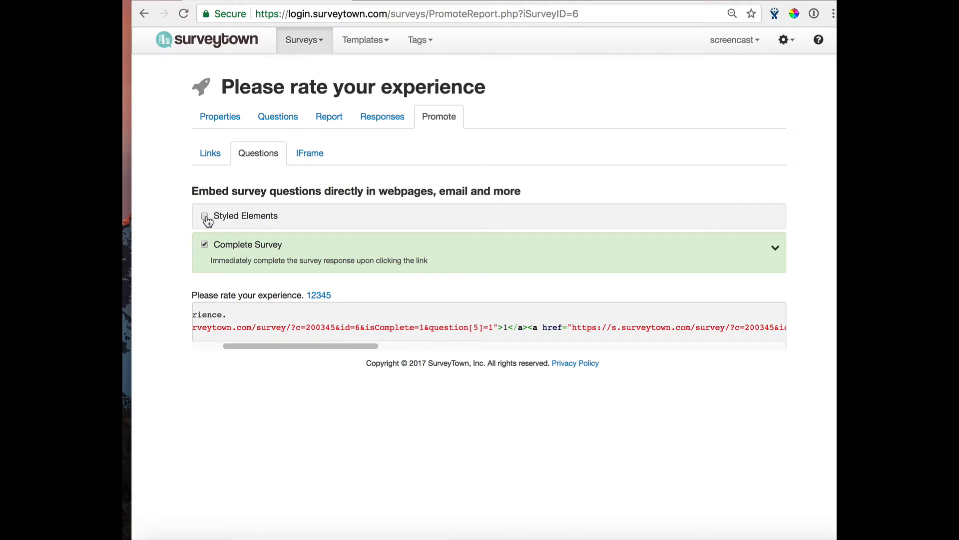
- Re-enable Styled Elements and uncheck the Complete Survey on click option
click(205, 216)
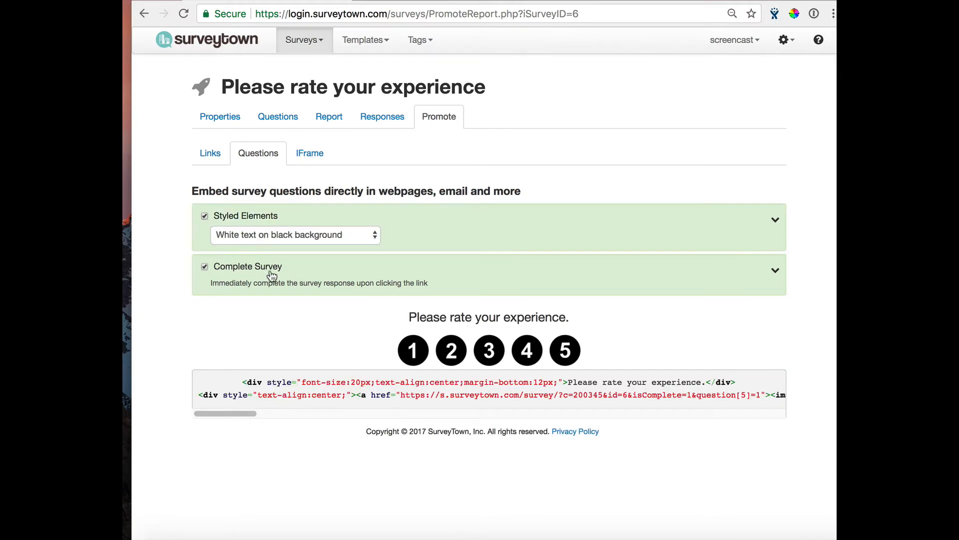
mouse_move(280, 273)
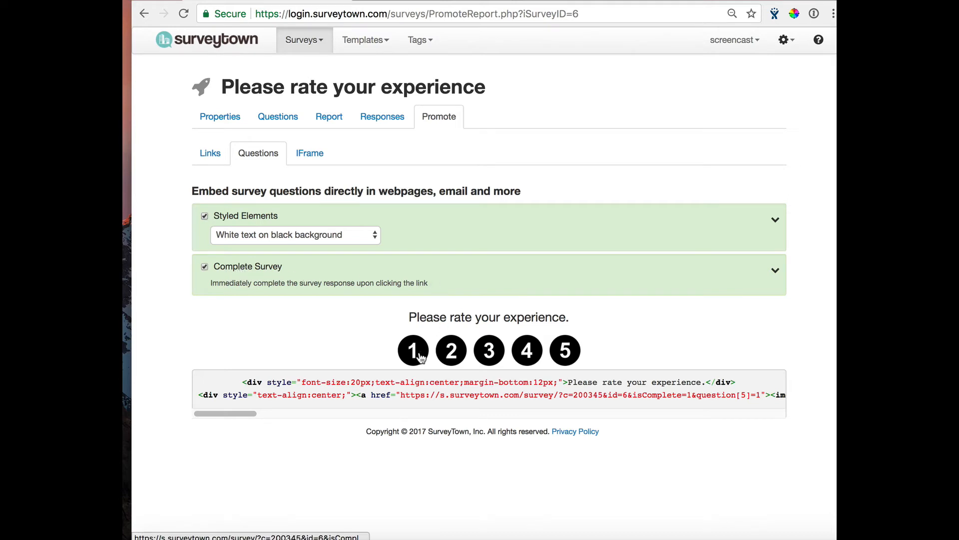
mouse_move(438, 366)
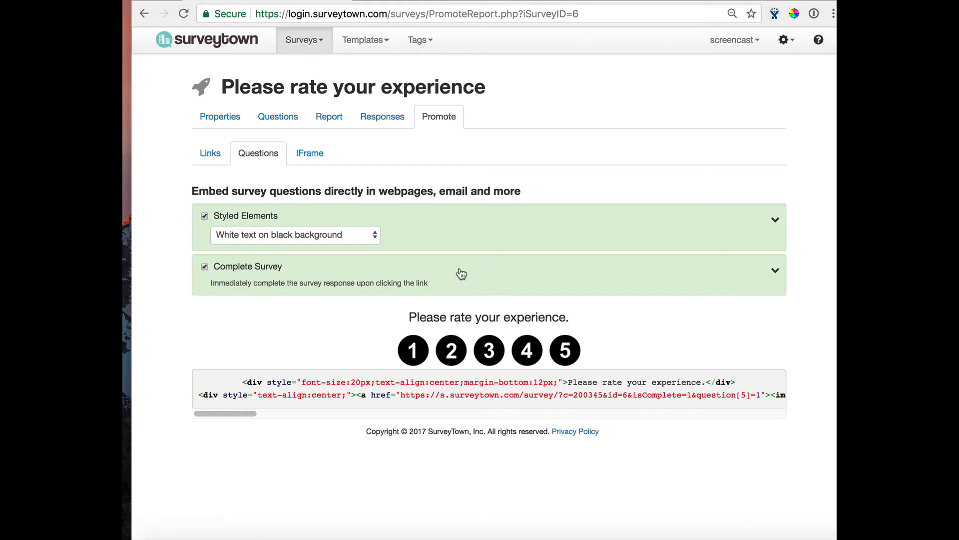
mouse_move(455, 278)
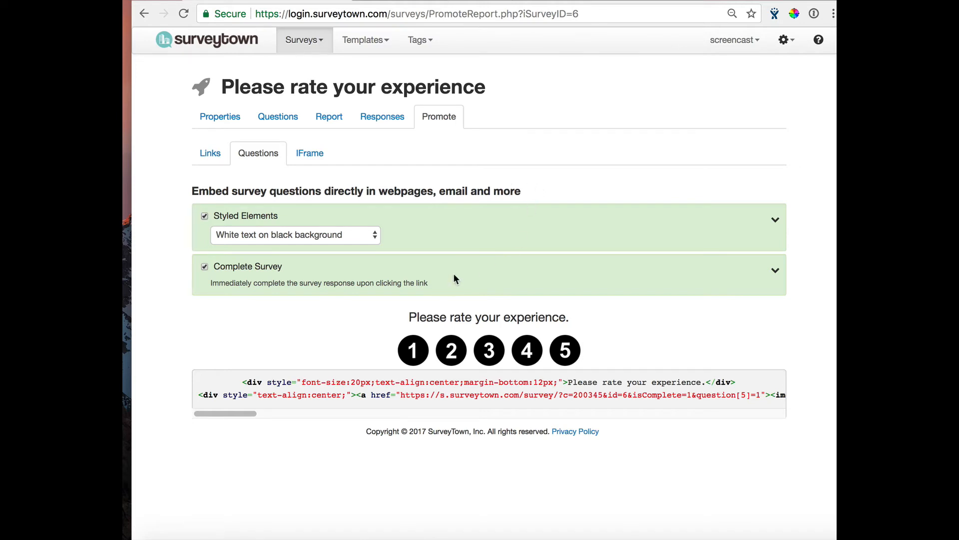
mouse_move(447, 286)
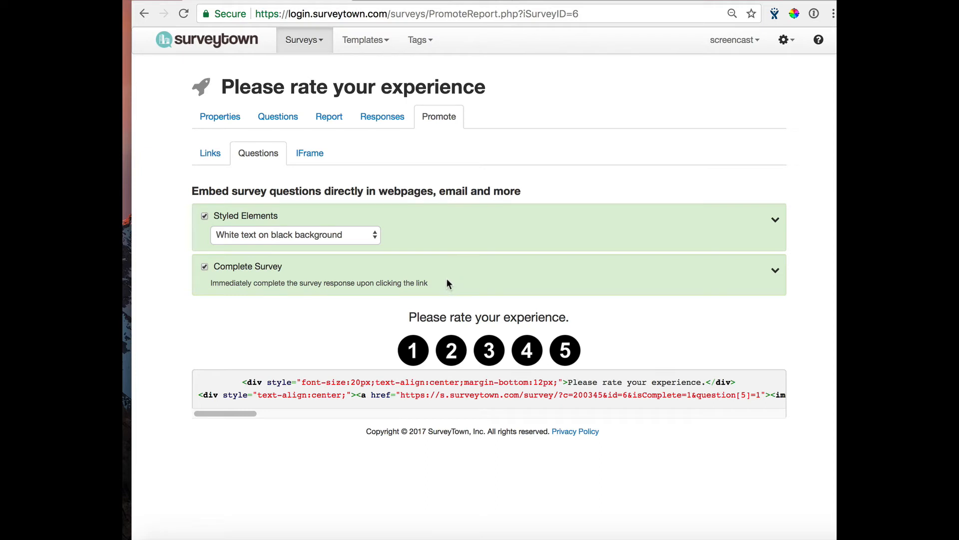
mouse_move(451, 282)
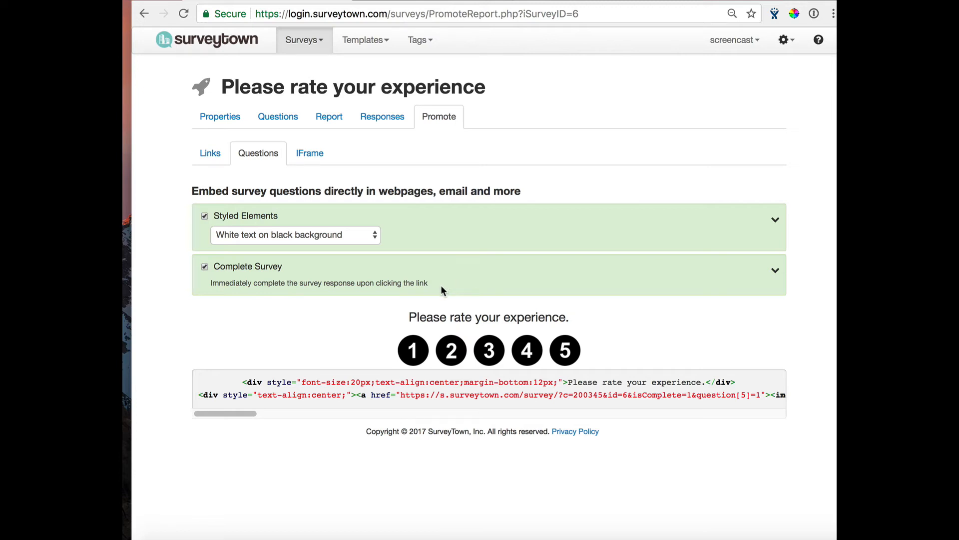
click(204, 266)
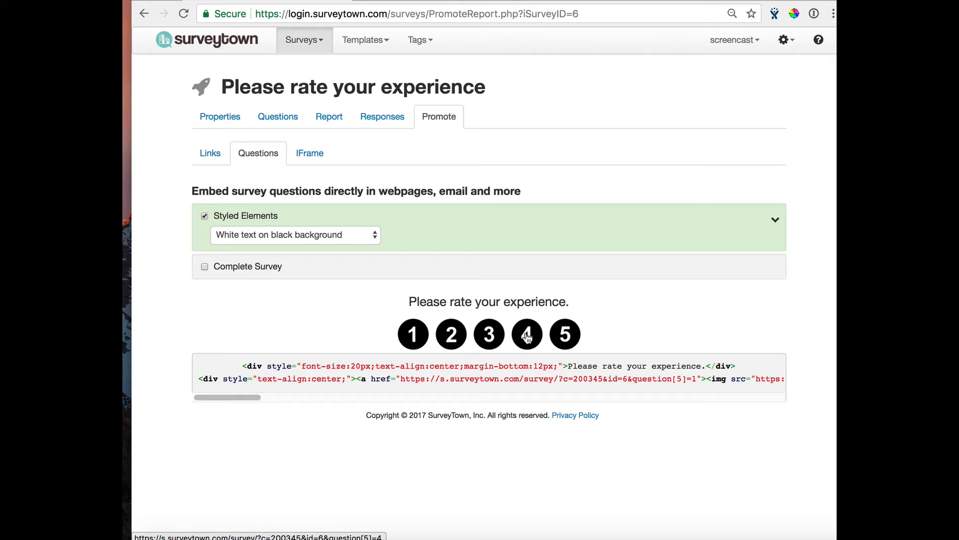
mouse_move(544, 162)
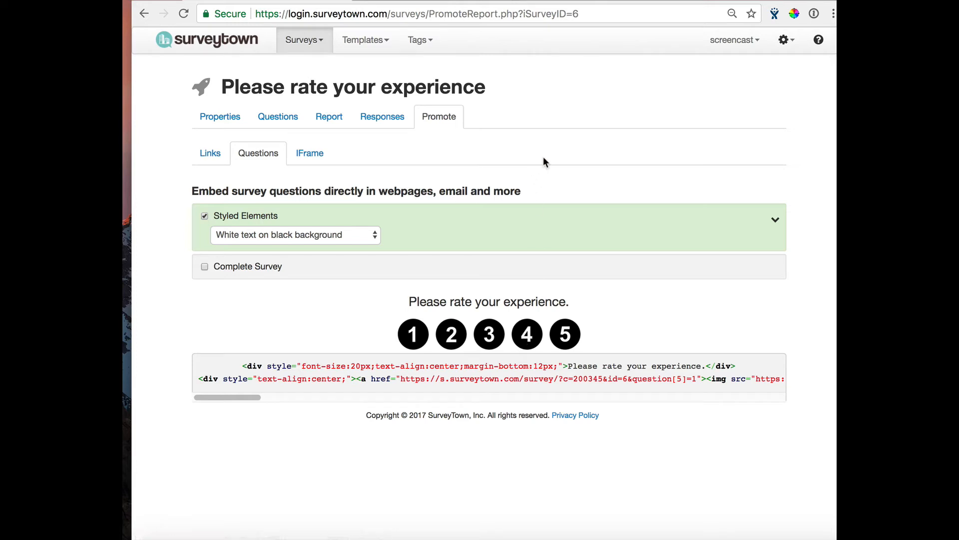
mouse_move(544, 146)
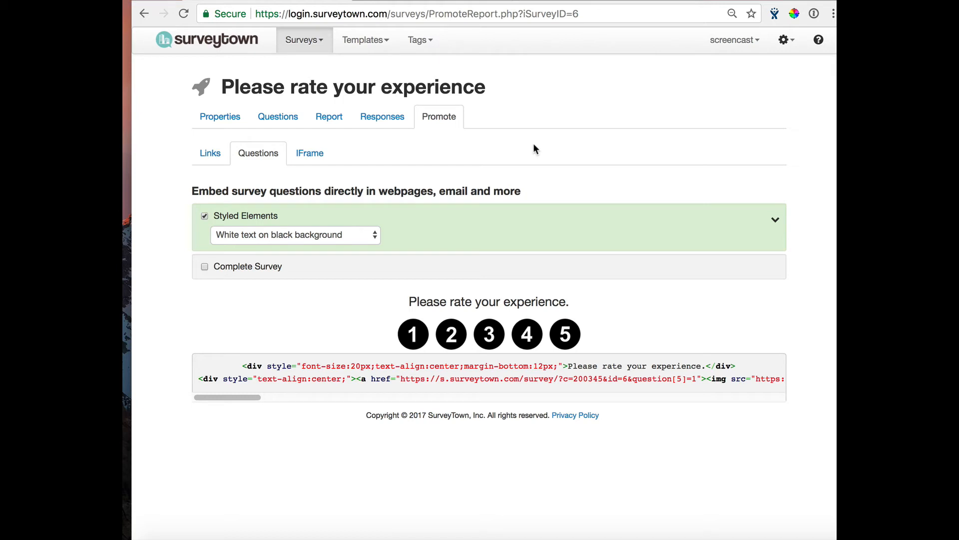
mouse_move(640, 238)
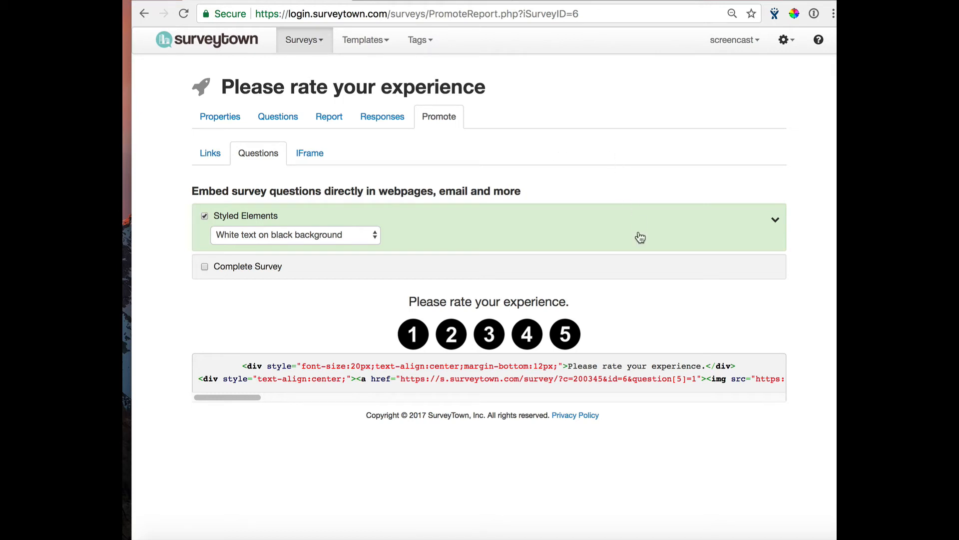
mouse_move(613, 152)
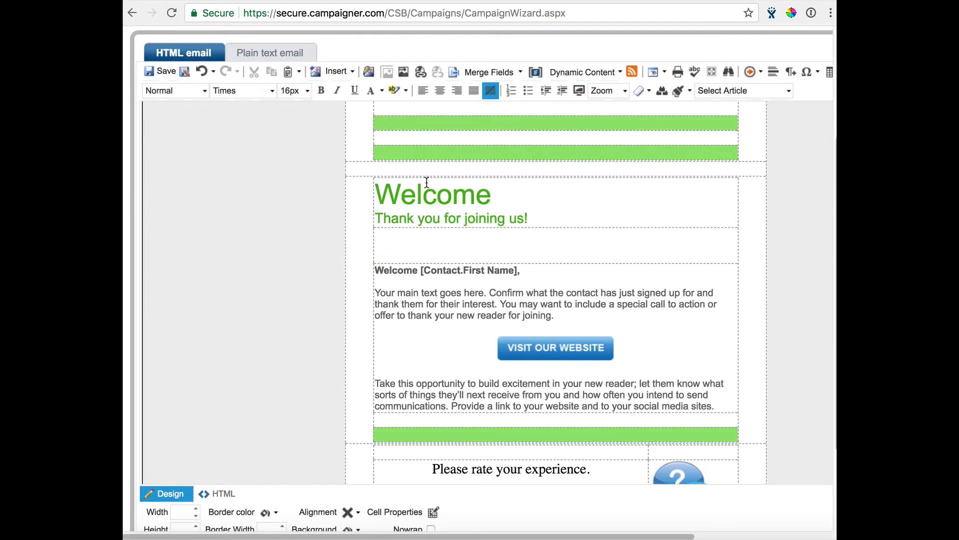
- Switch the email editor to HTML view and select the embedded question's source code
click(216, 489)
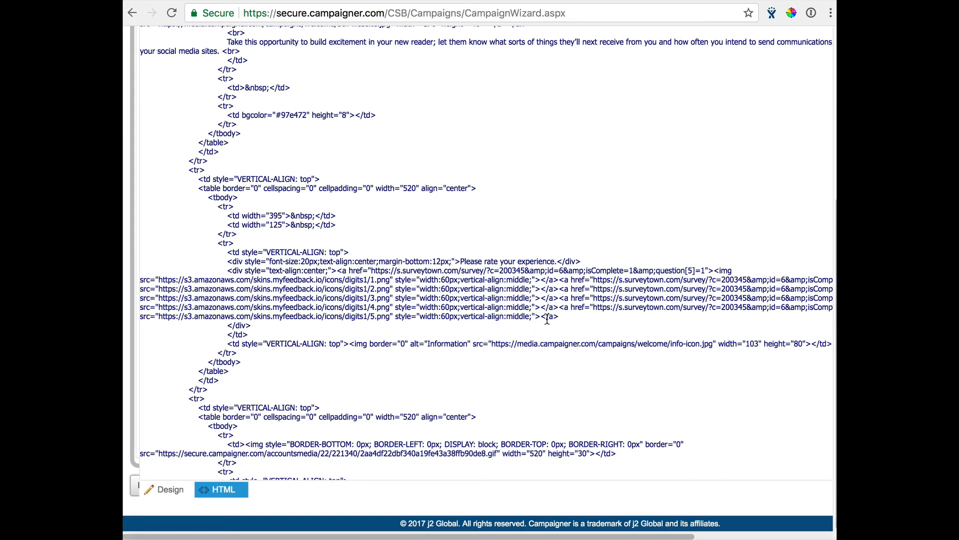
drag(347, 269, 558, 317)
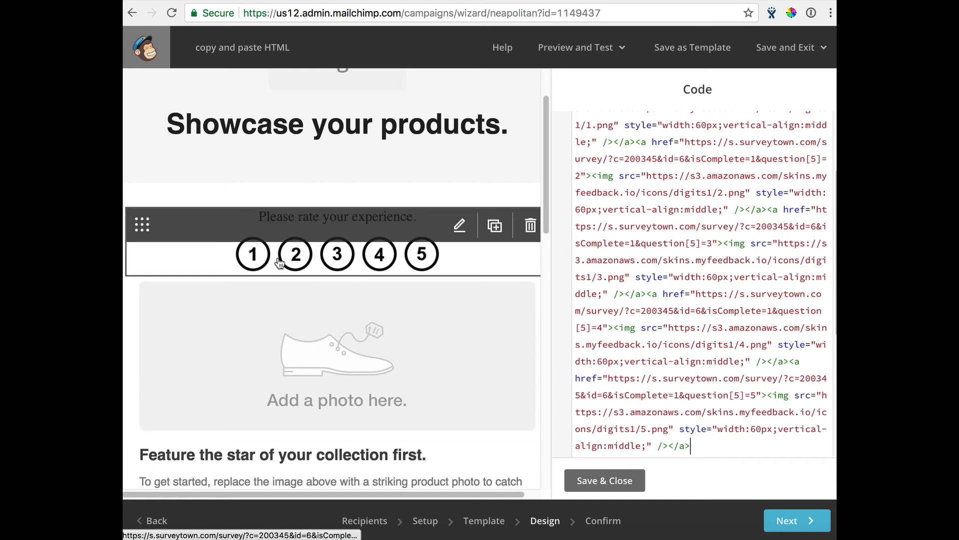
mouse_move(523, 6)
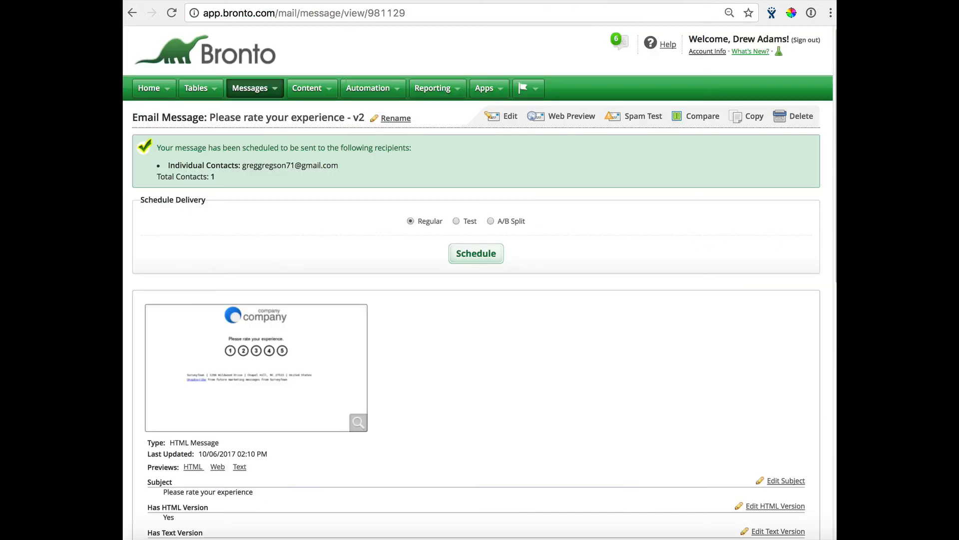
- Go to the Bronto message list and start creating a new email message
click(250, 88)
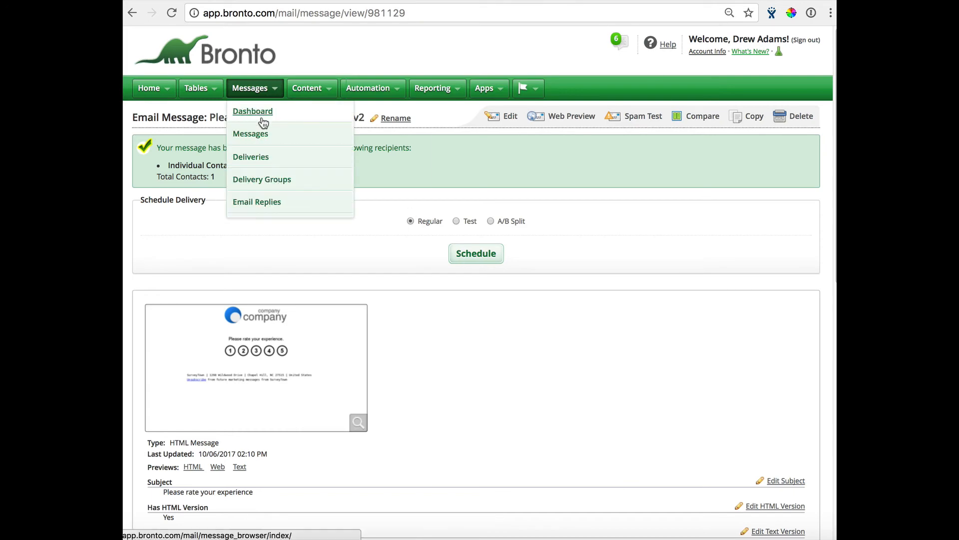
click(251, 111)
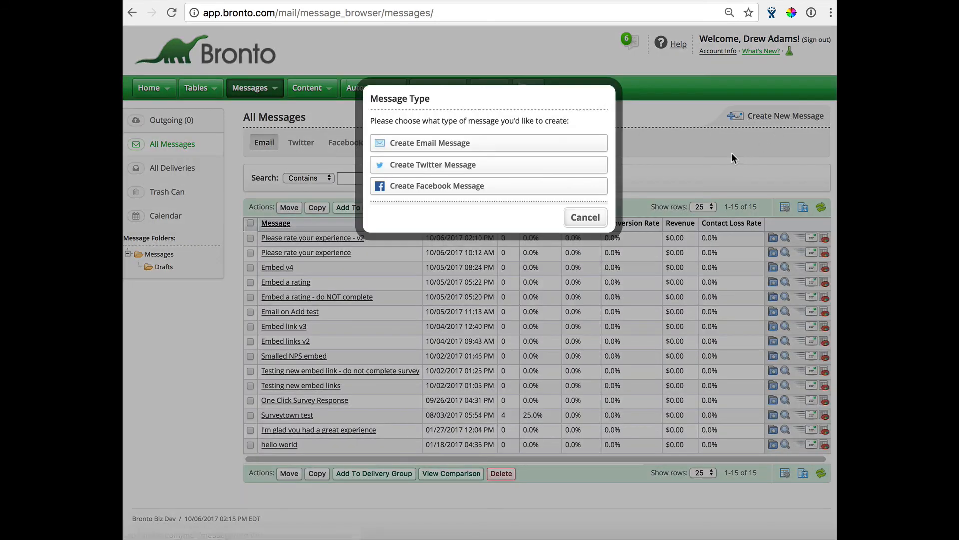
click(430, 143)
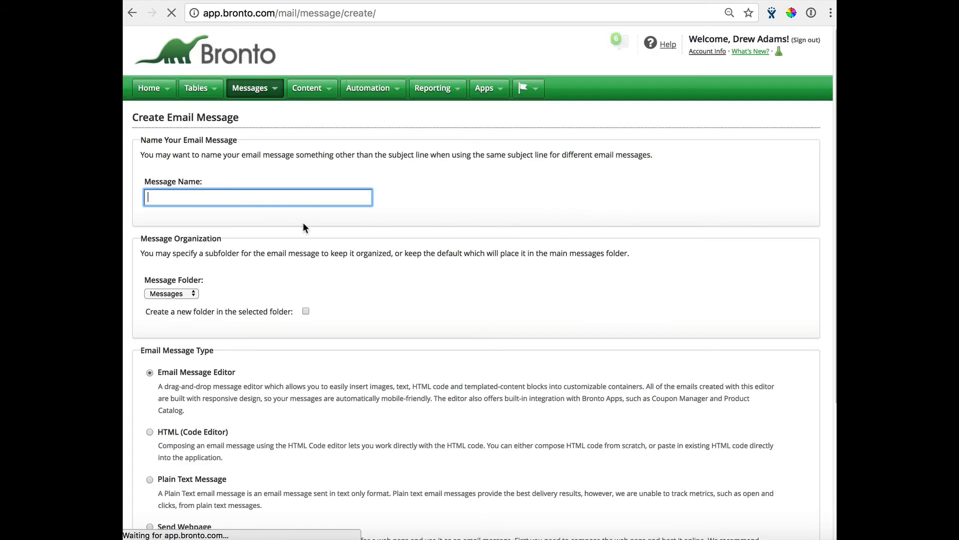
- Name the message 'Rate your experience' and continue to the message editor
text(ra)
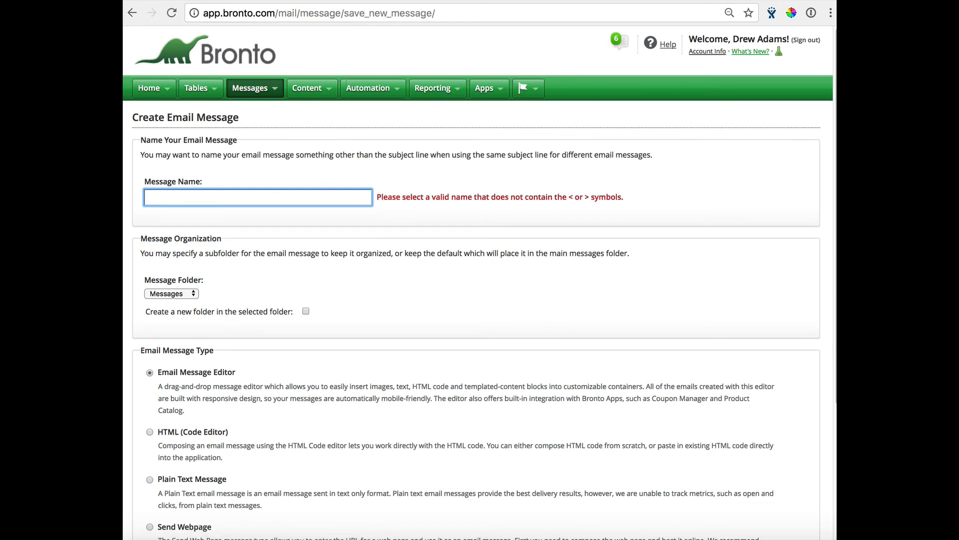
text(Rate your experienc)
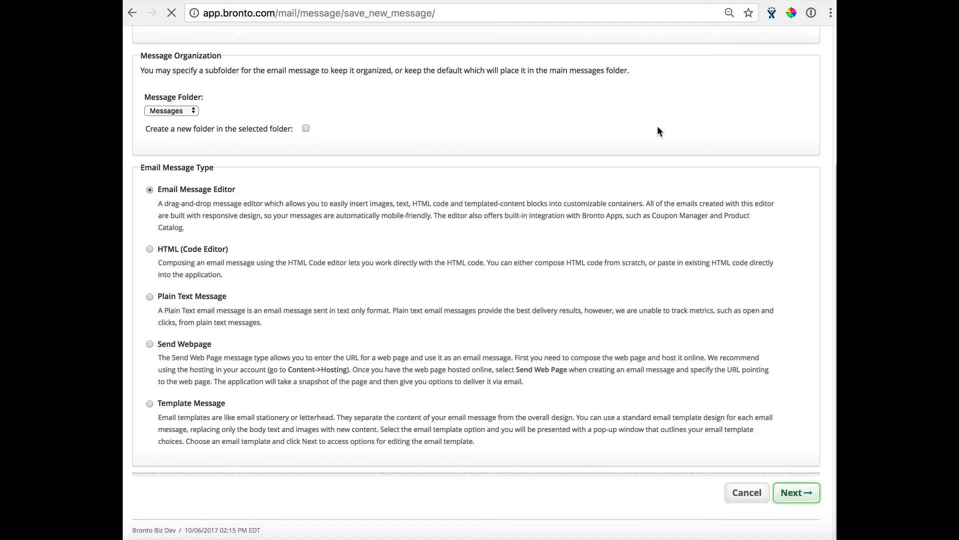
click(797, 491)
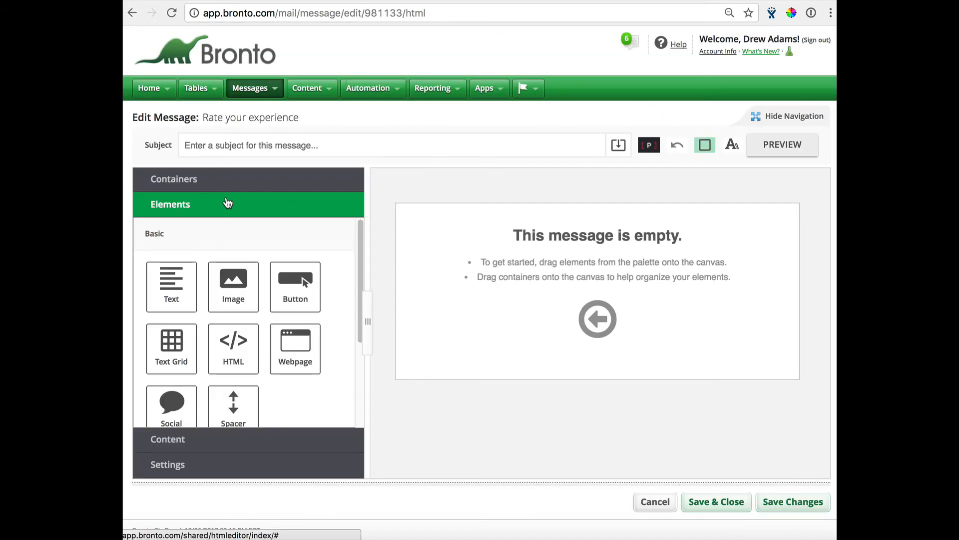
- Add an HTML block to the message and select its sample code to replace with the SurveyTown embed
drag(233, 349, 492, 282)
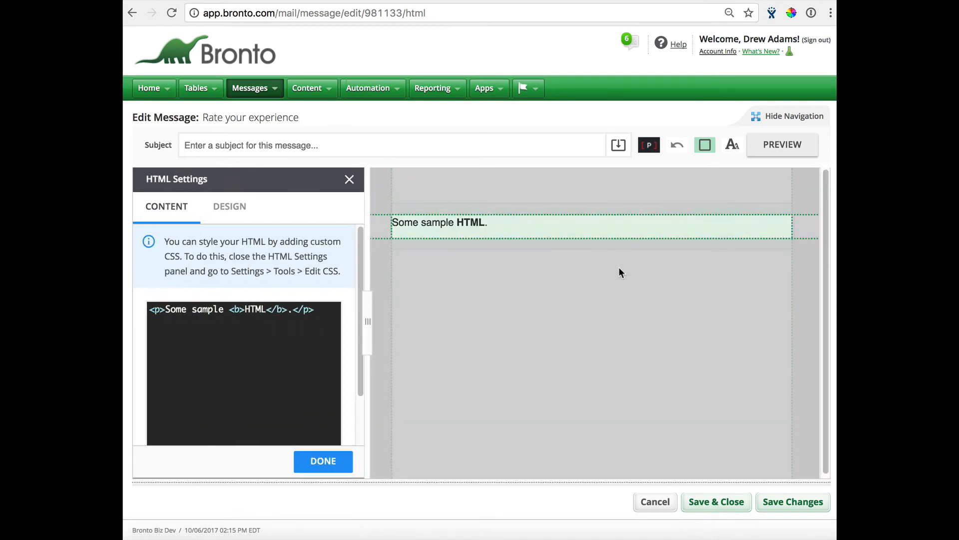
triple_click(230, 309)
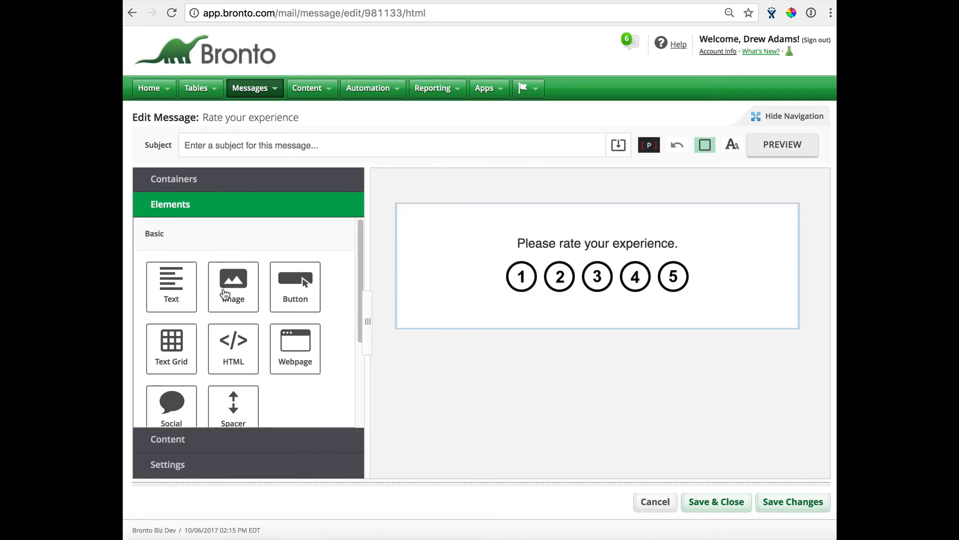
- Add an image block above the rating question and insert the company logo from Hosting
drag(233, 287, 590, 236)
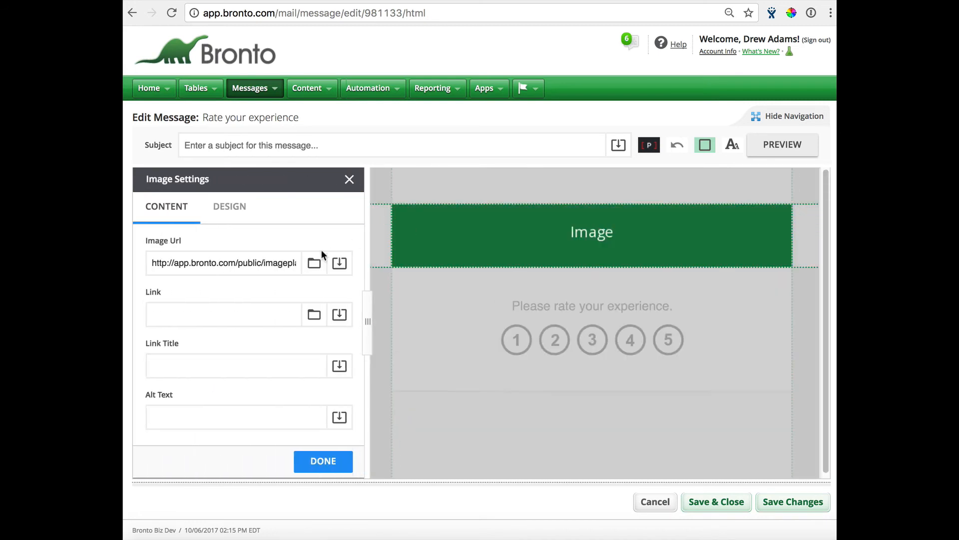
click(229, 206)
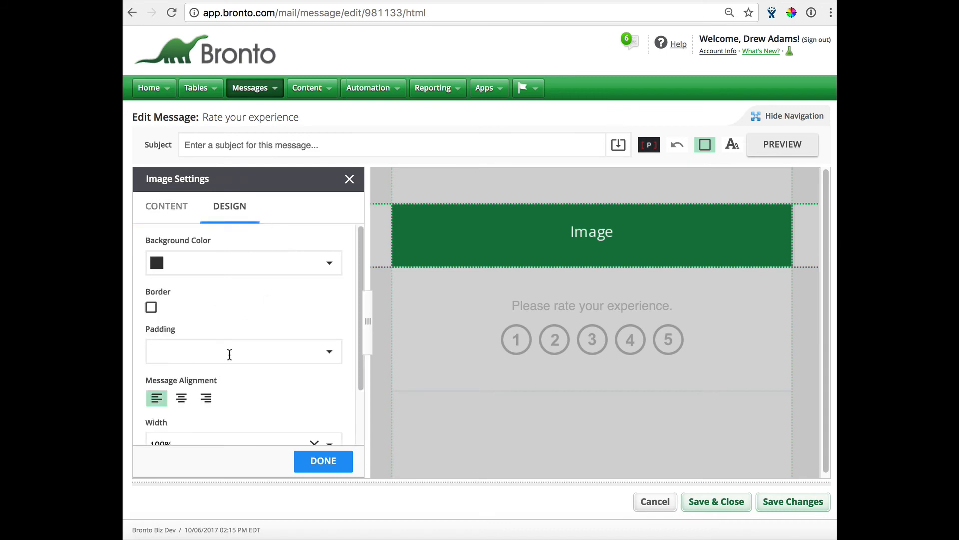
click(167, 206)
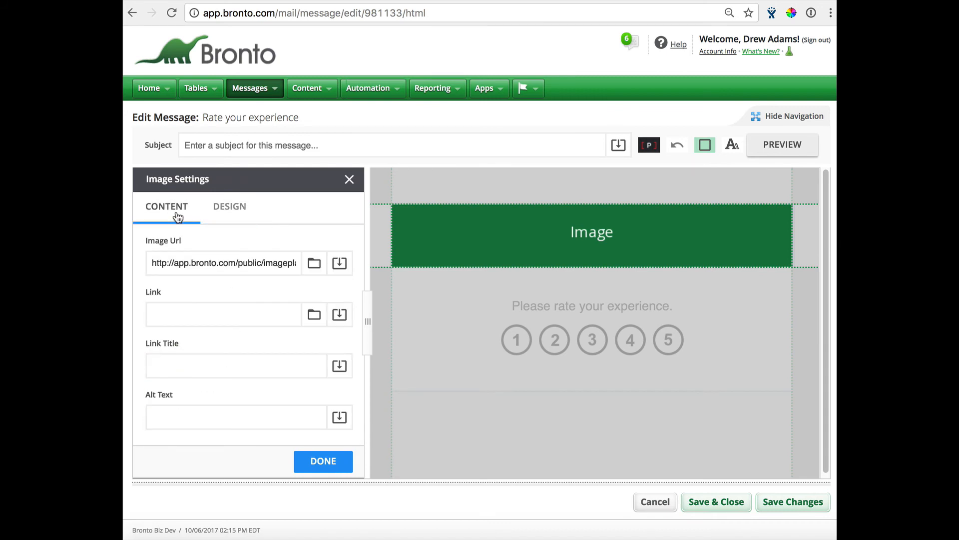
click(314, 263)
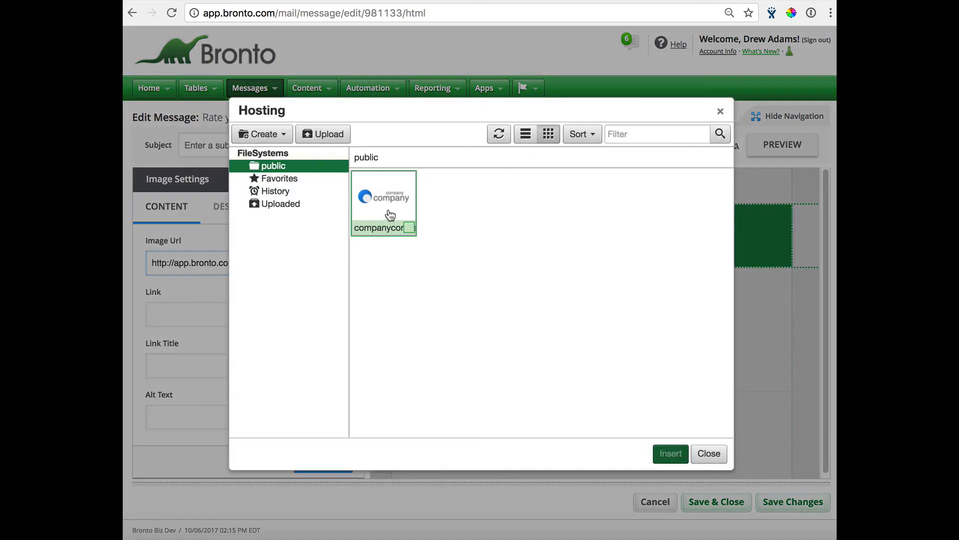
click(669, 454)
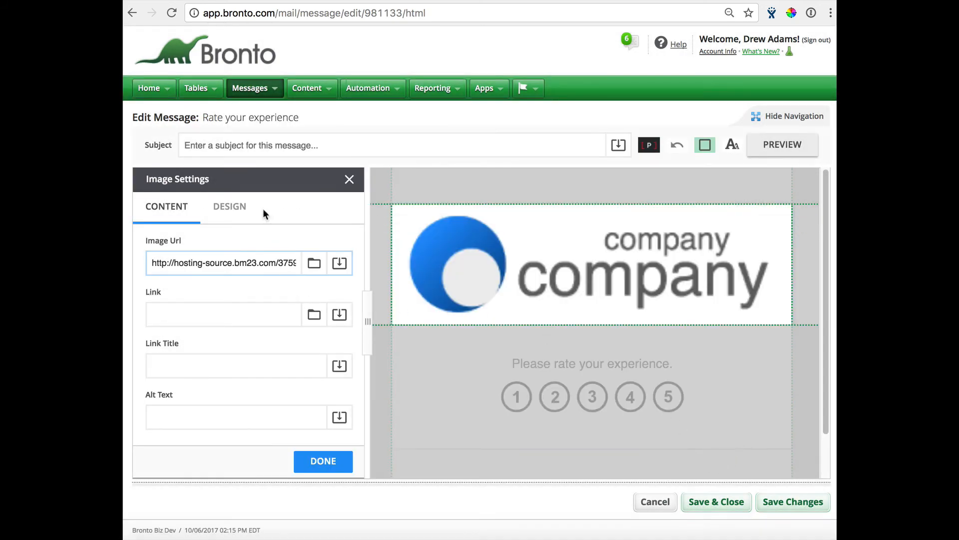
- Set the logo width to 50%, centre it and finish editing
click(230, 205)
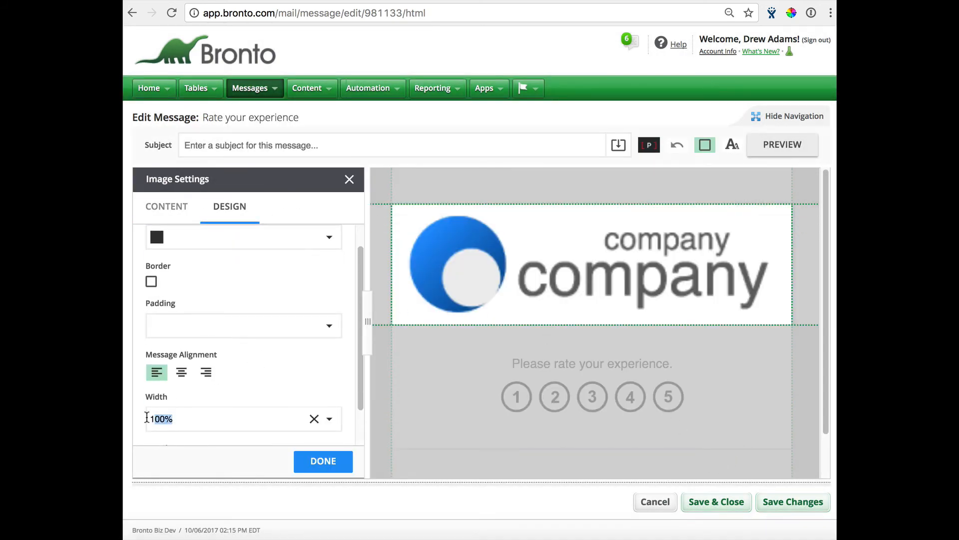
text(50%)
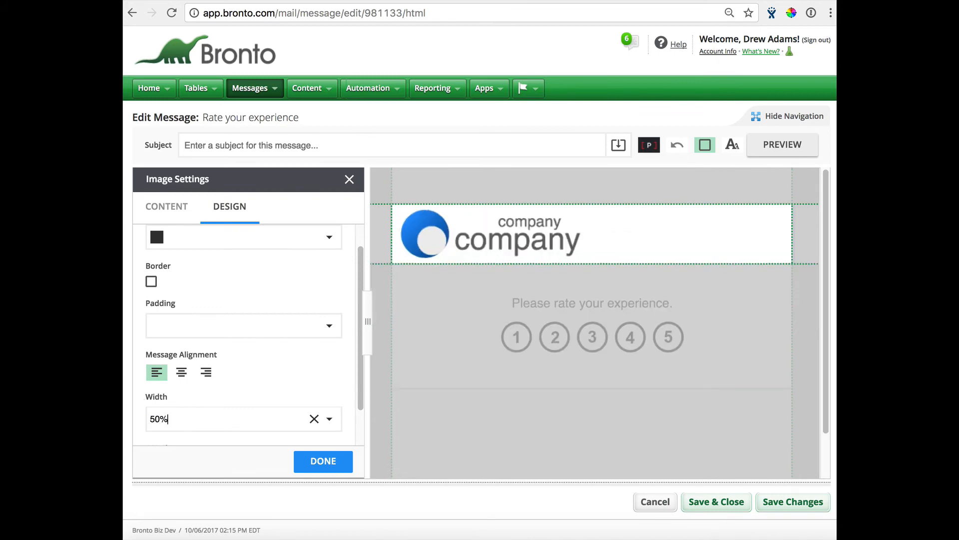
click(181, 372)
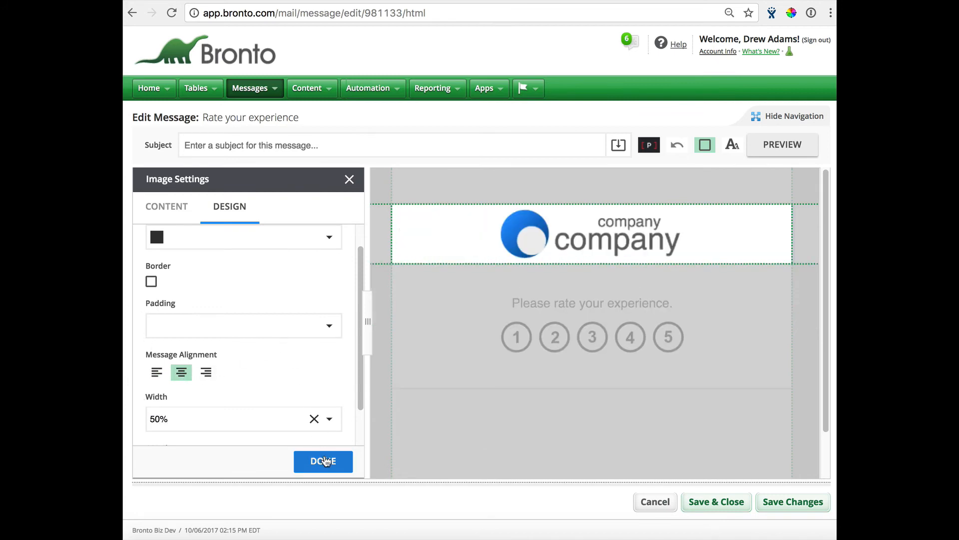
click(323, 462)
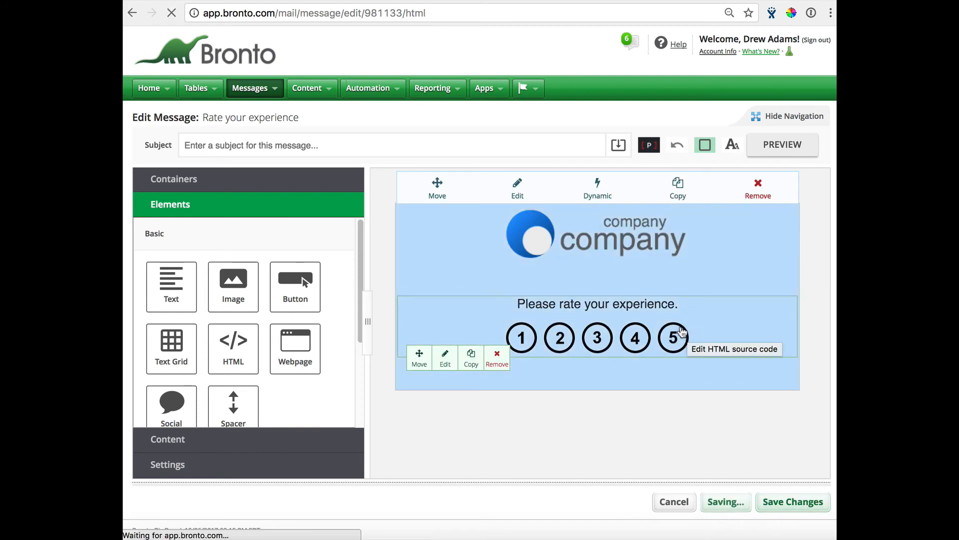
- Save and close the message, then start a test delivery
click(792, 502)
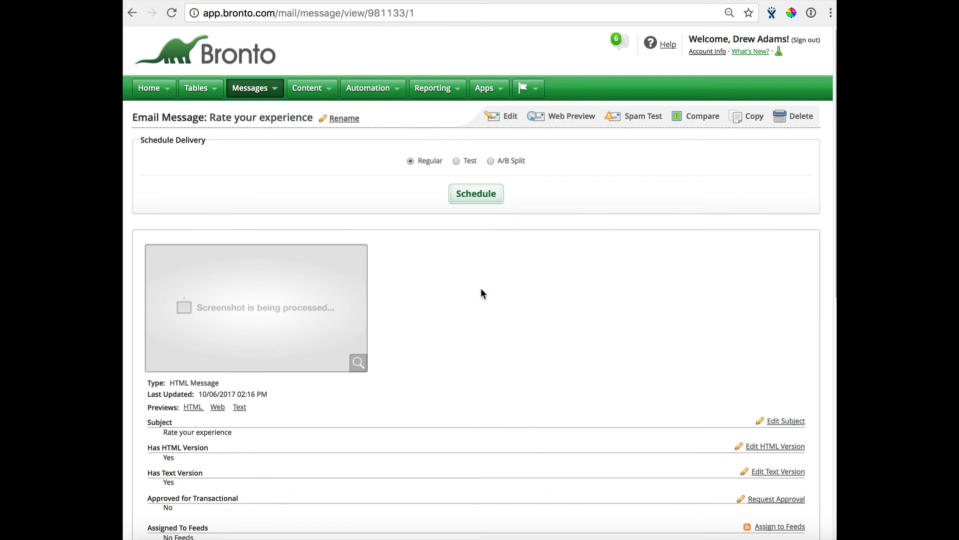
mouse_move(231, 441)
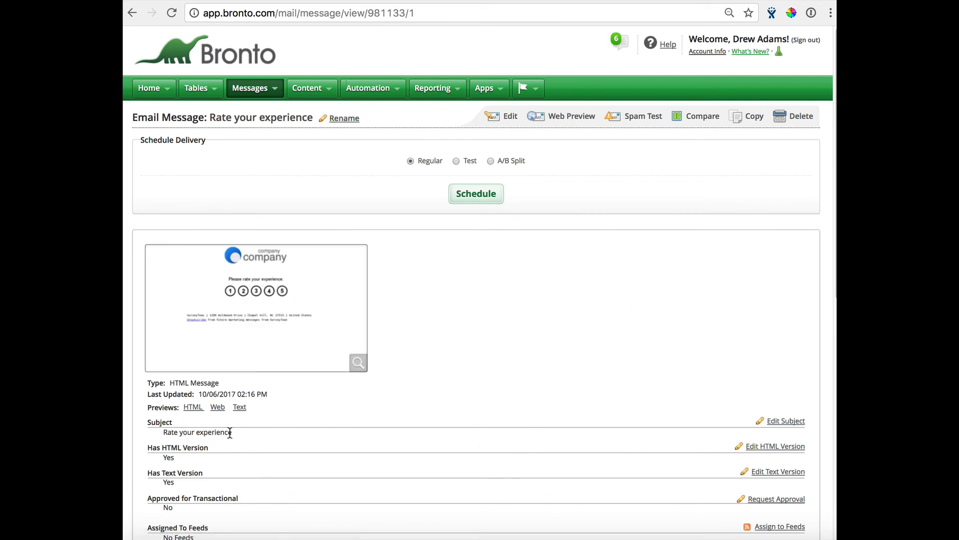
click(455, 160)
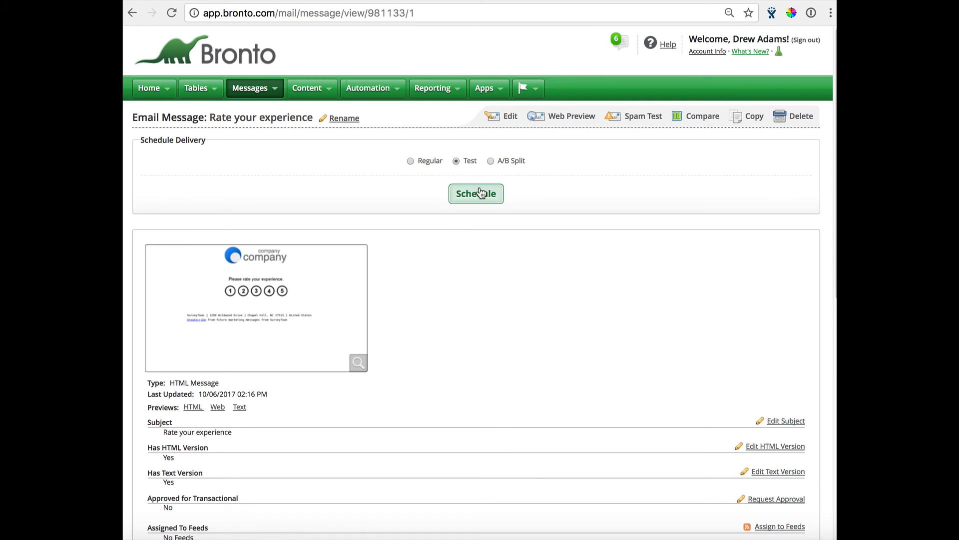
click(476, 192)
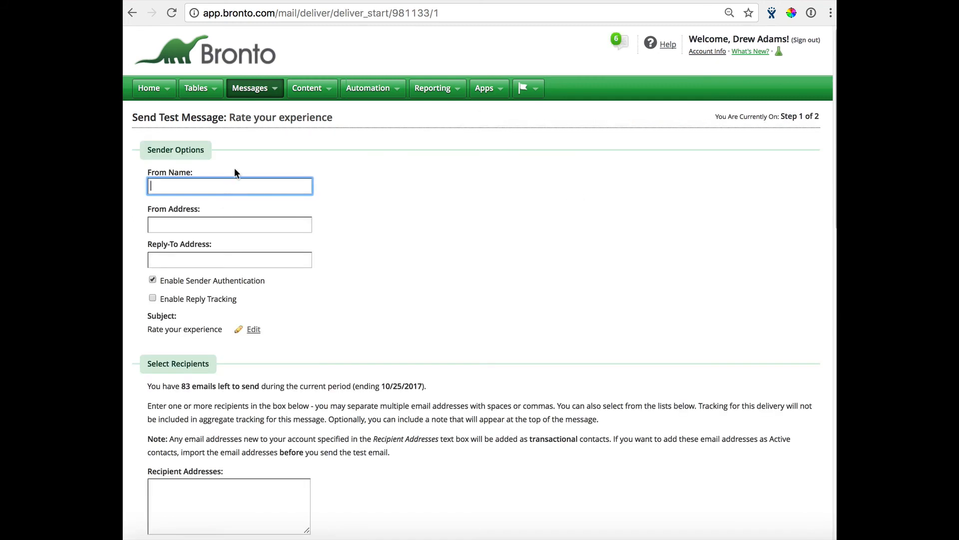
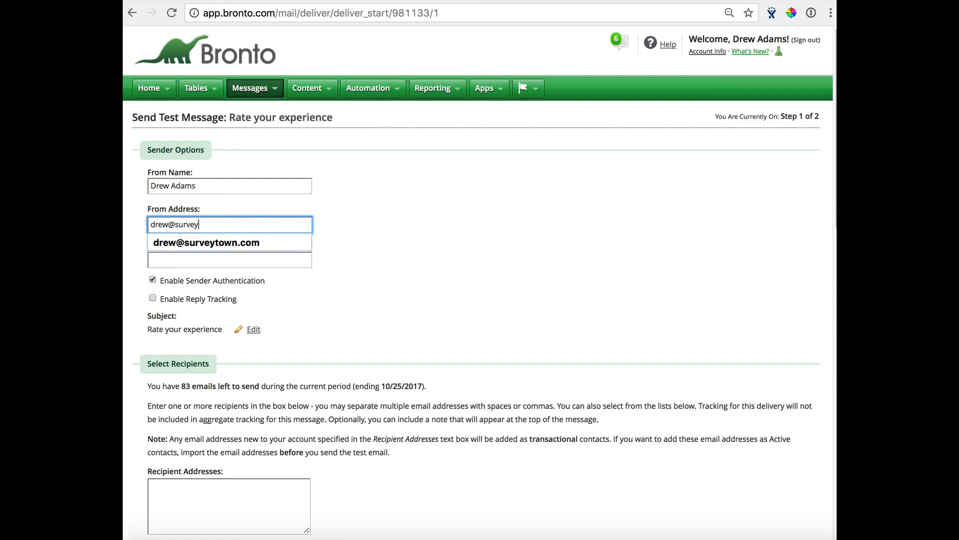
click(206, 242)
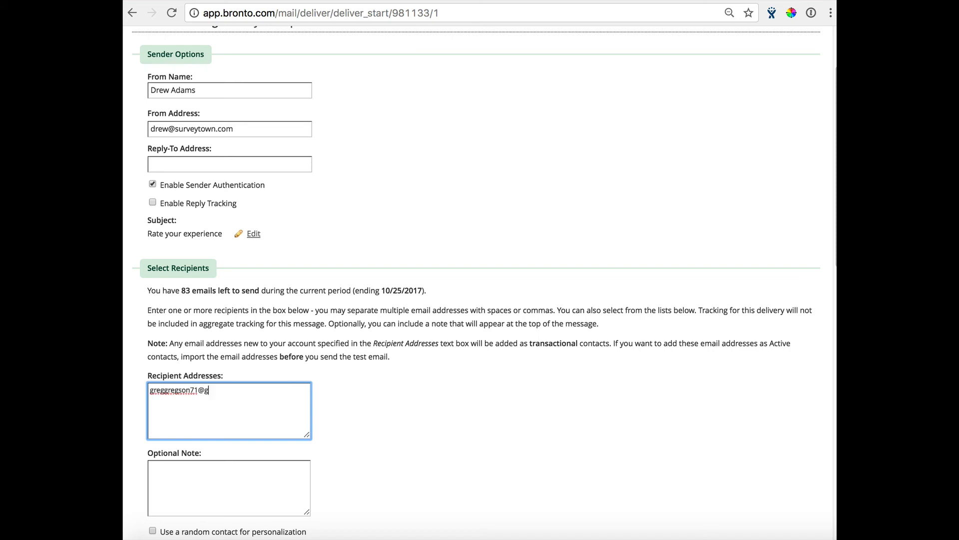
text(mail.com)
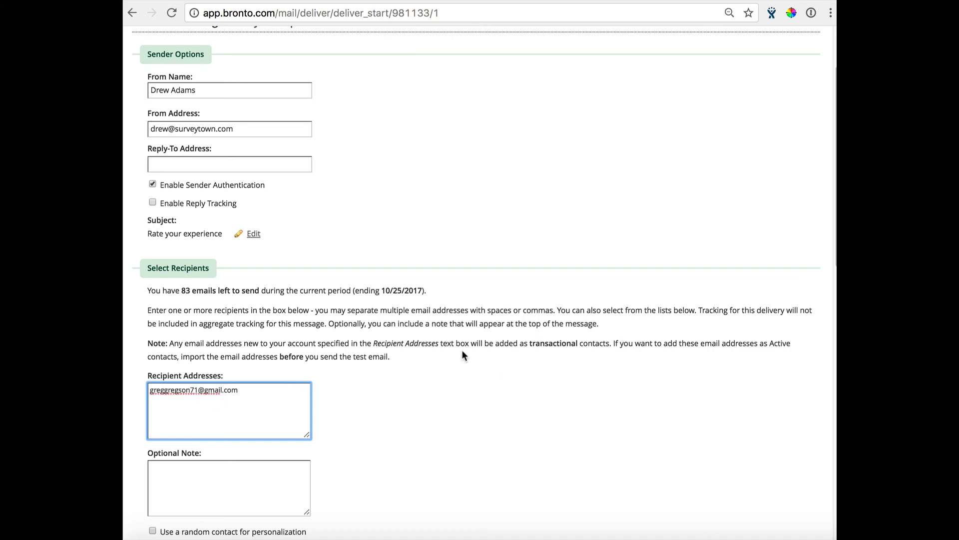
scroll(down, 3)
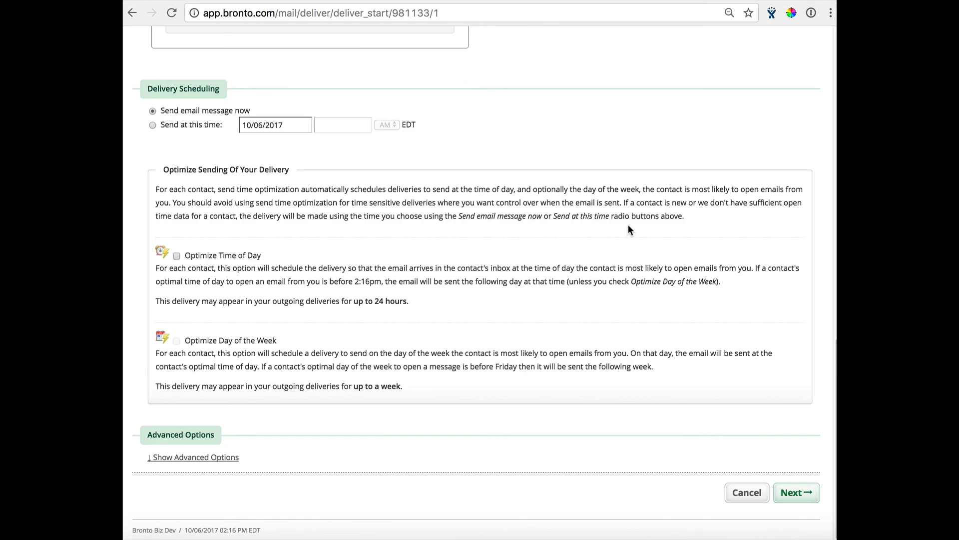
- Continue to the review step and send the test delivery now
click(796, 491)
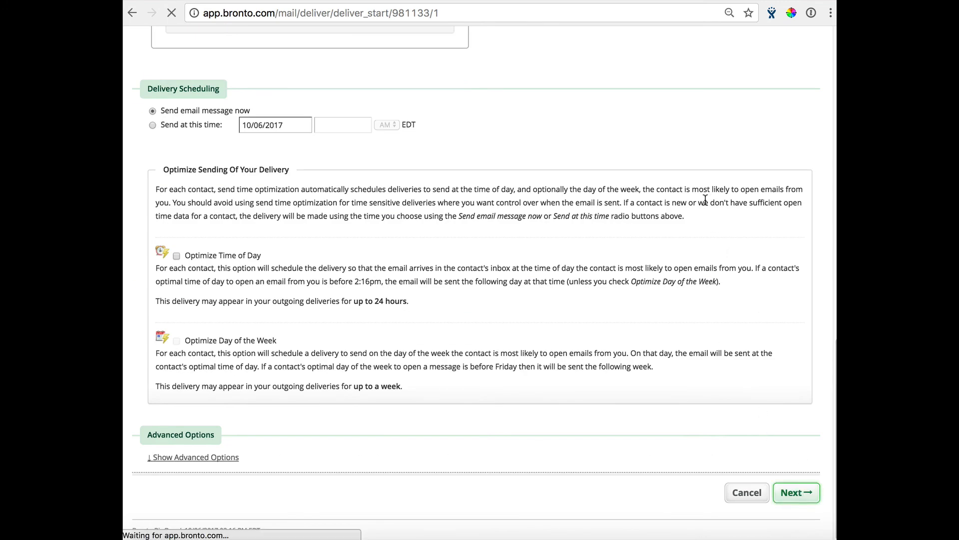
click(795, 492)
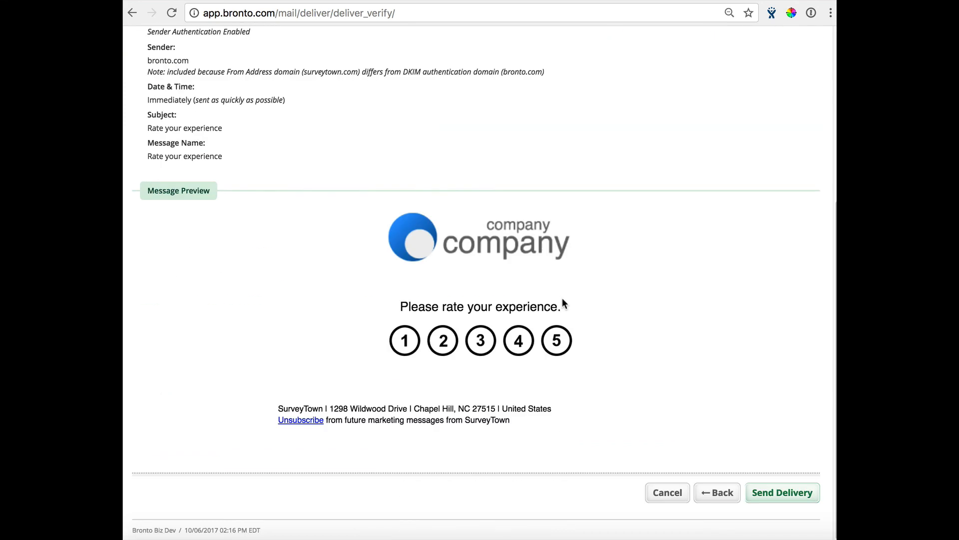
click(781, 491)
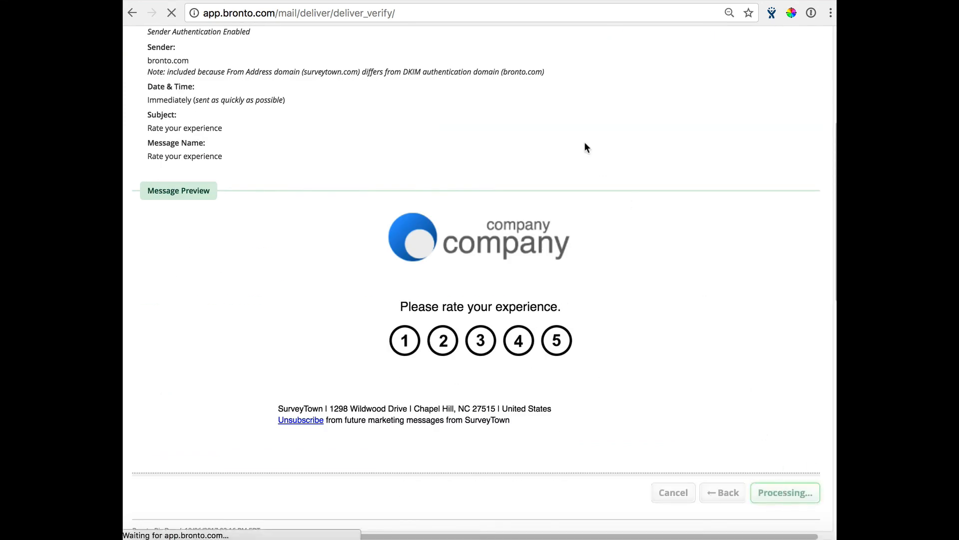
click(785, 492)
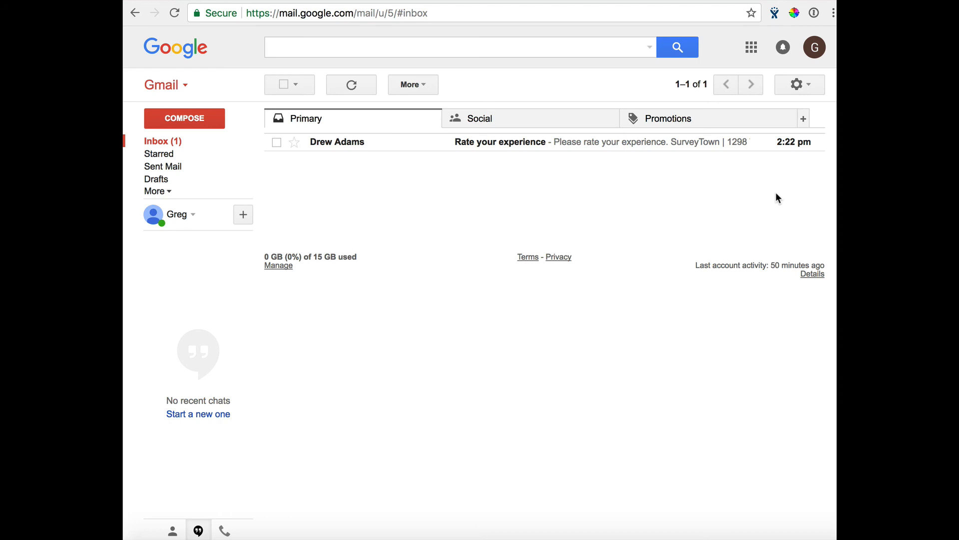
mouse_move(489, 146)
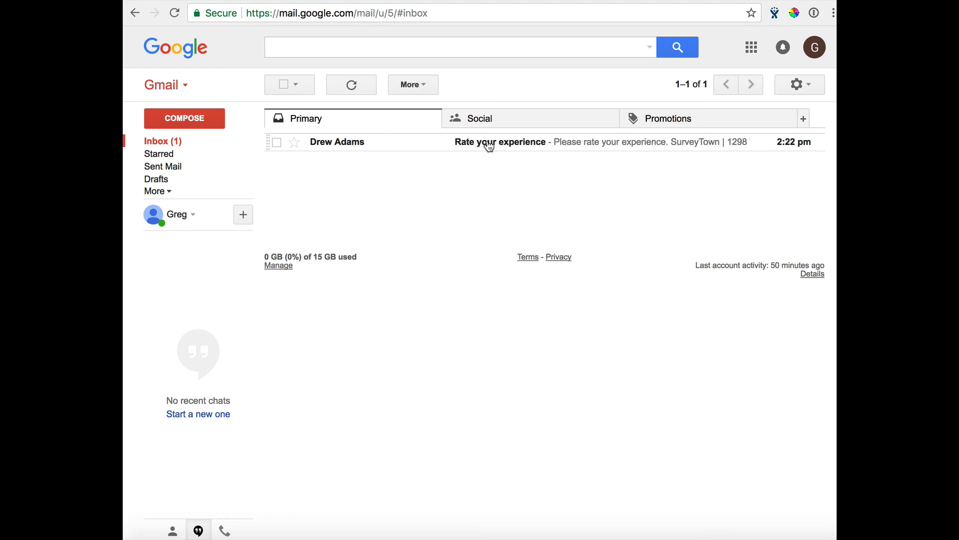
- Open the received 'Rate your experience' email in the Gmail inbox
click(500, 140)
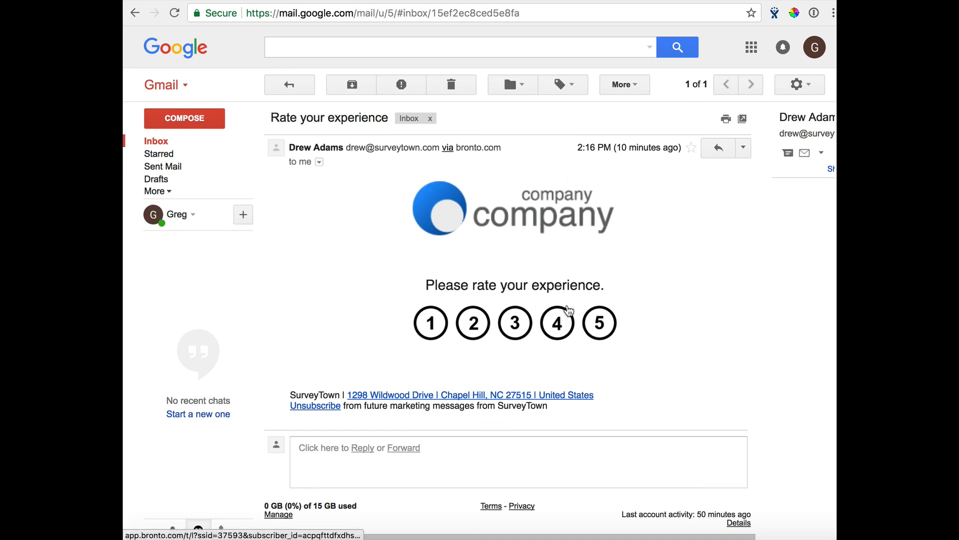
mouse_move(602, 337)
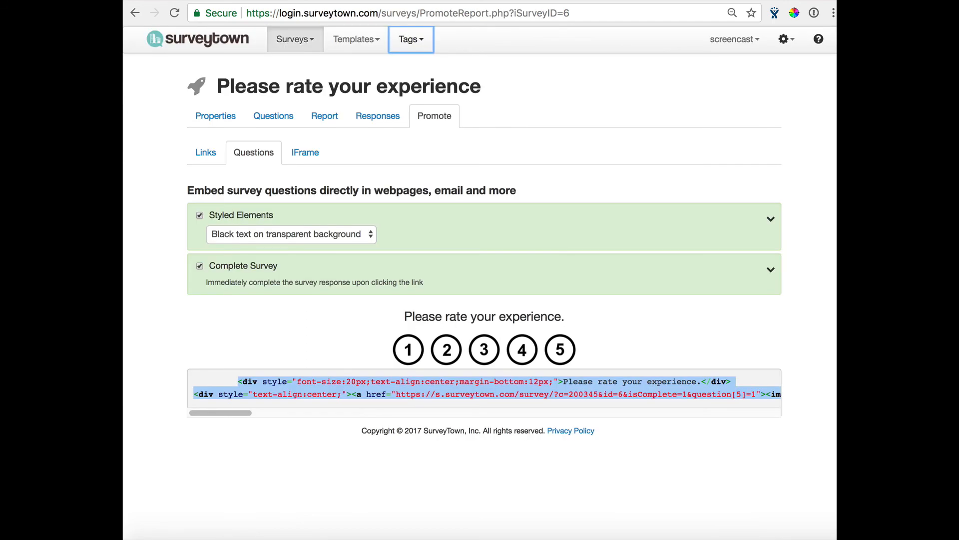
mouse_move(323, 116)
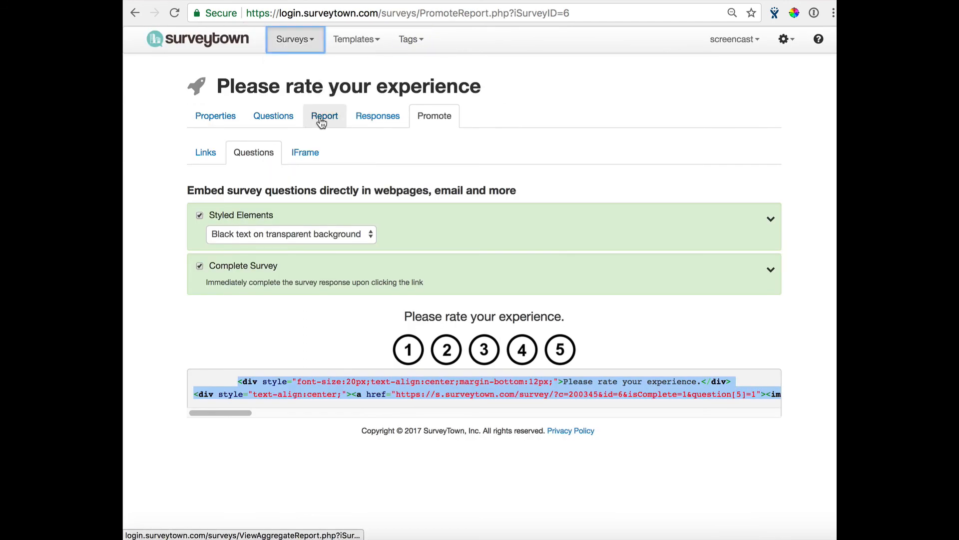
- Switch to the survey's Report tab in SurveyTown
click(323, 116)
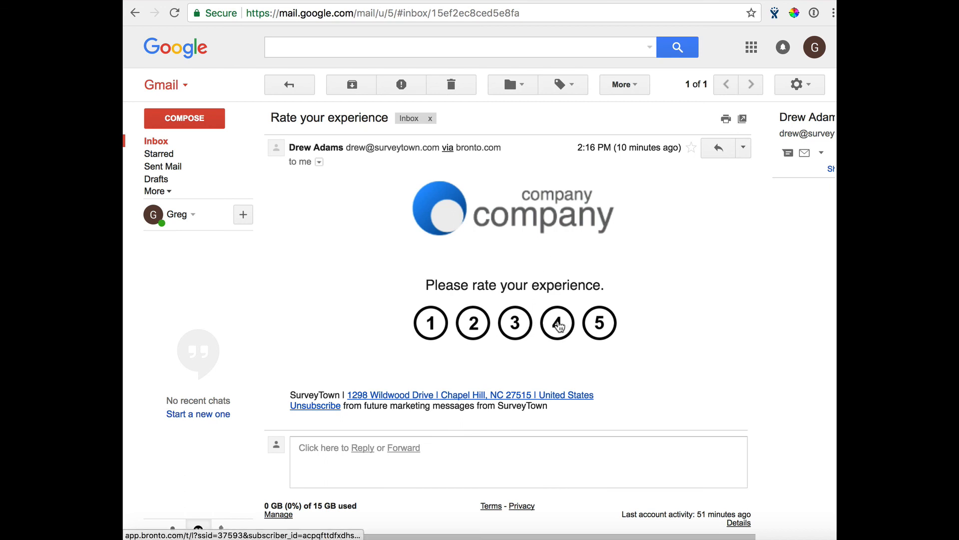
- Rate the experience as 4 from the email, reaching the Thank You page
click(556, 323)
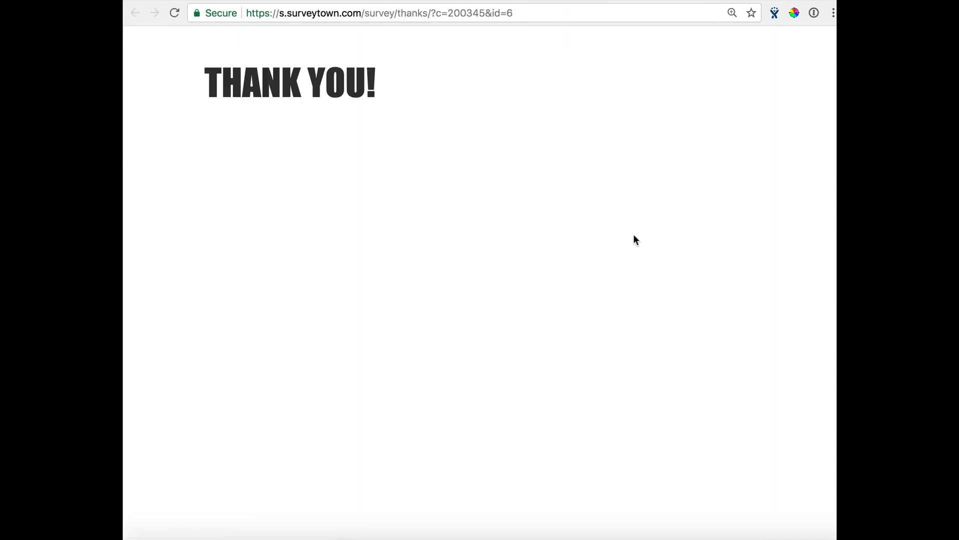